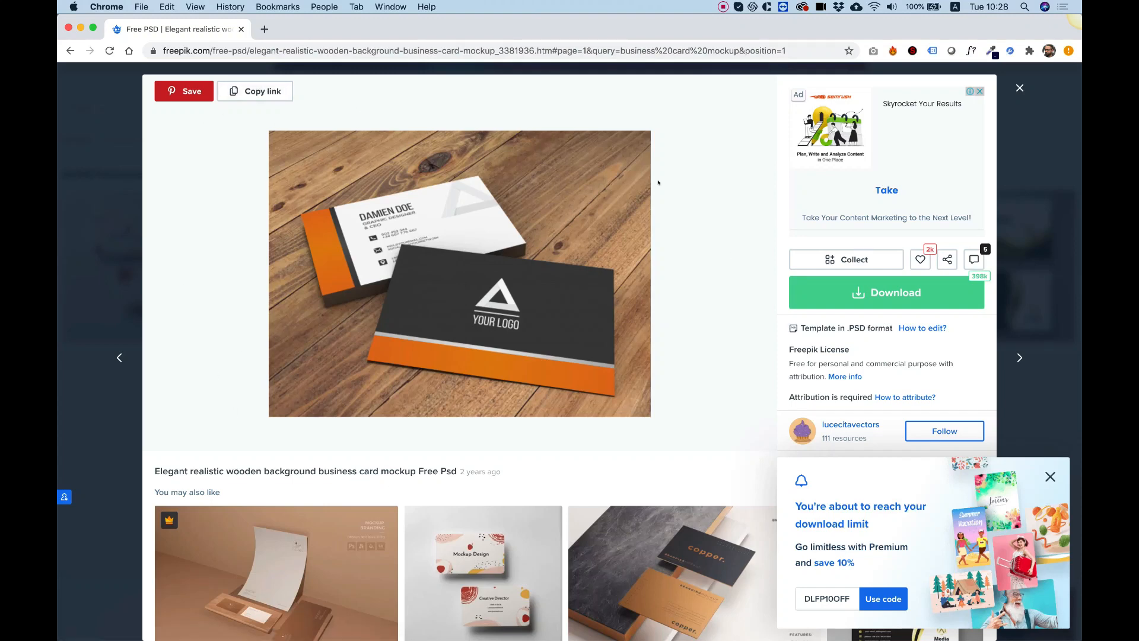
mouse_move(505, 282)
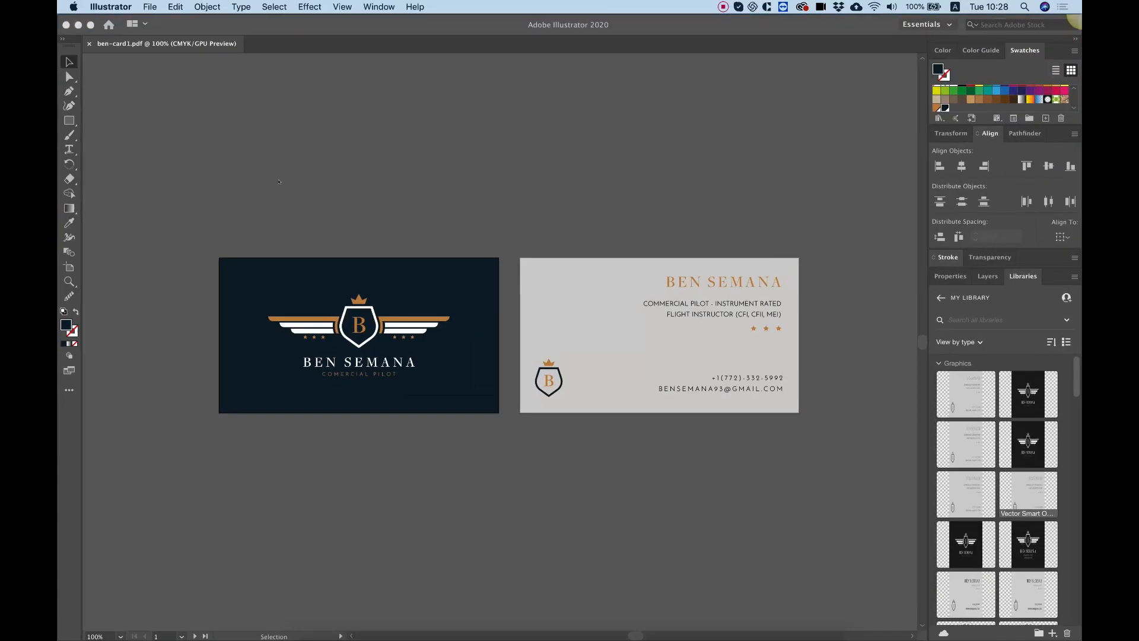
mouse_move(402, 208)
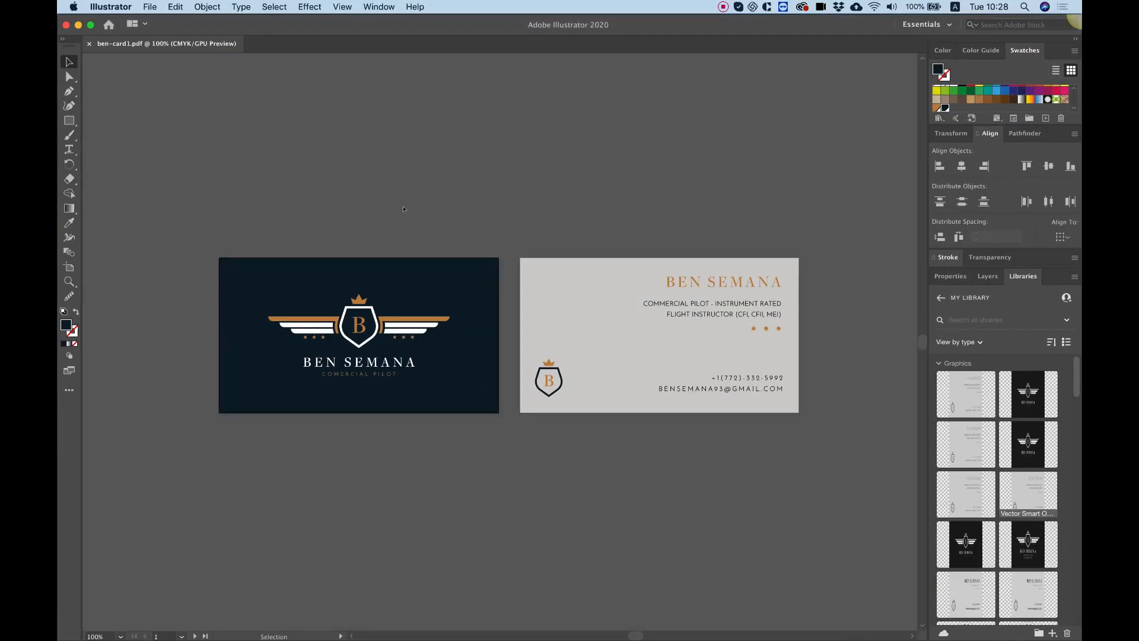
click(111, 6)
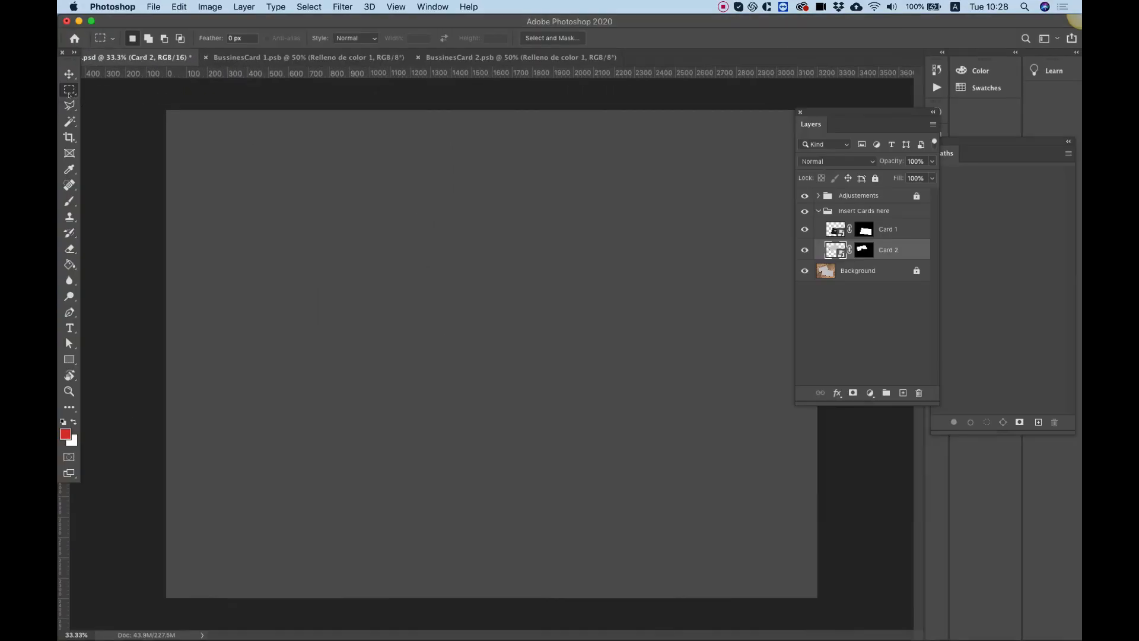
click(69, 73)
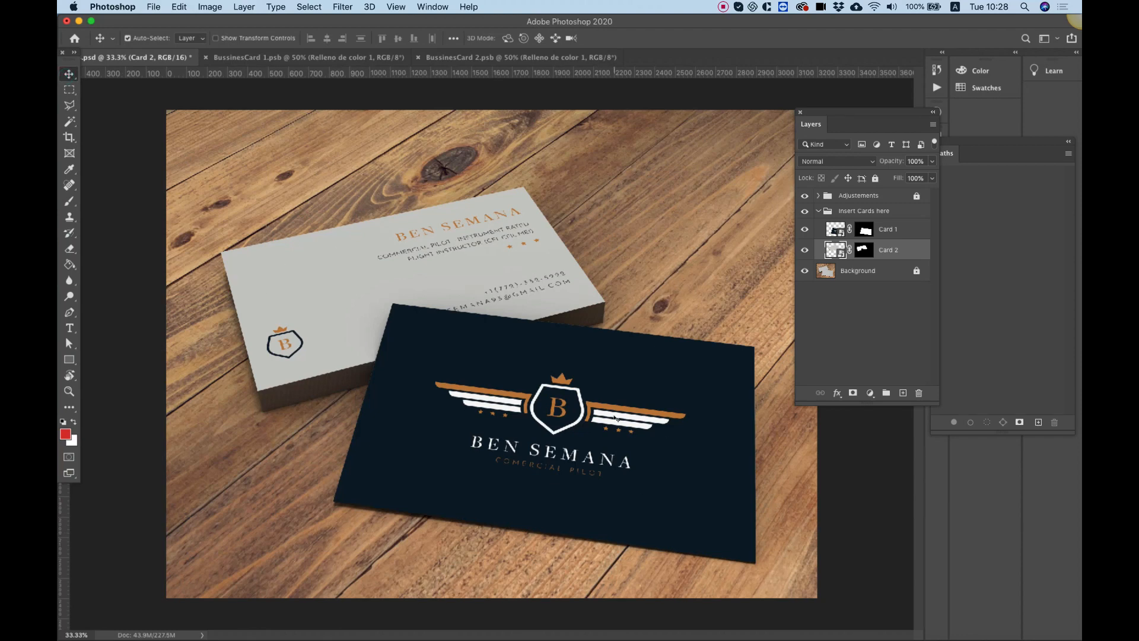
mouse_move(668, 365)
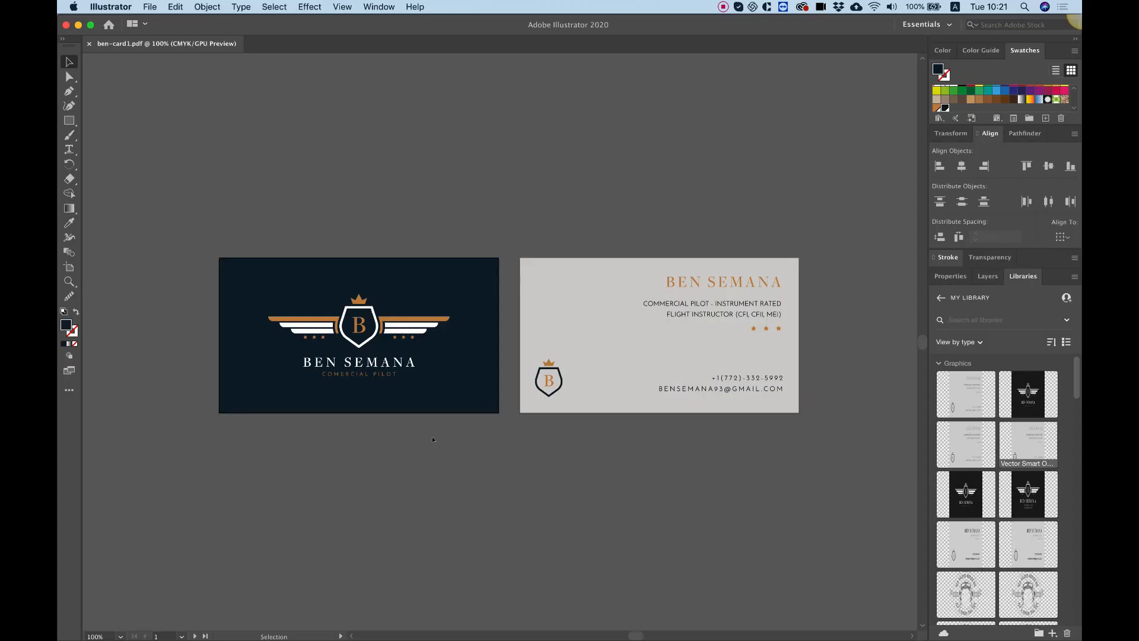
mouse_move(466, 431)
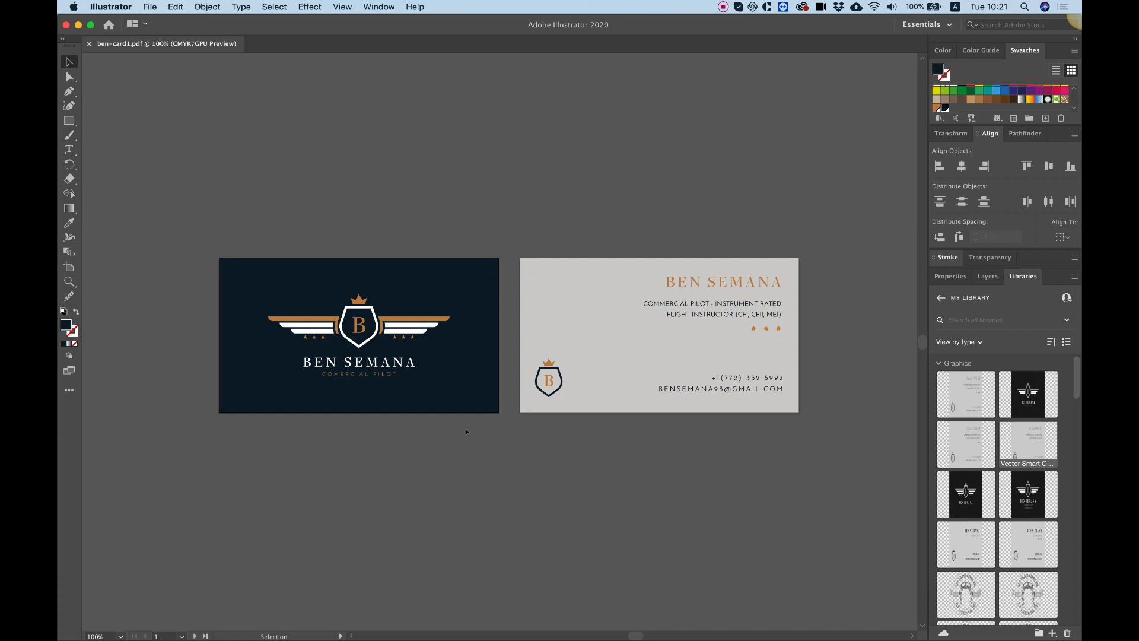
mouse_move(459, 438)
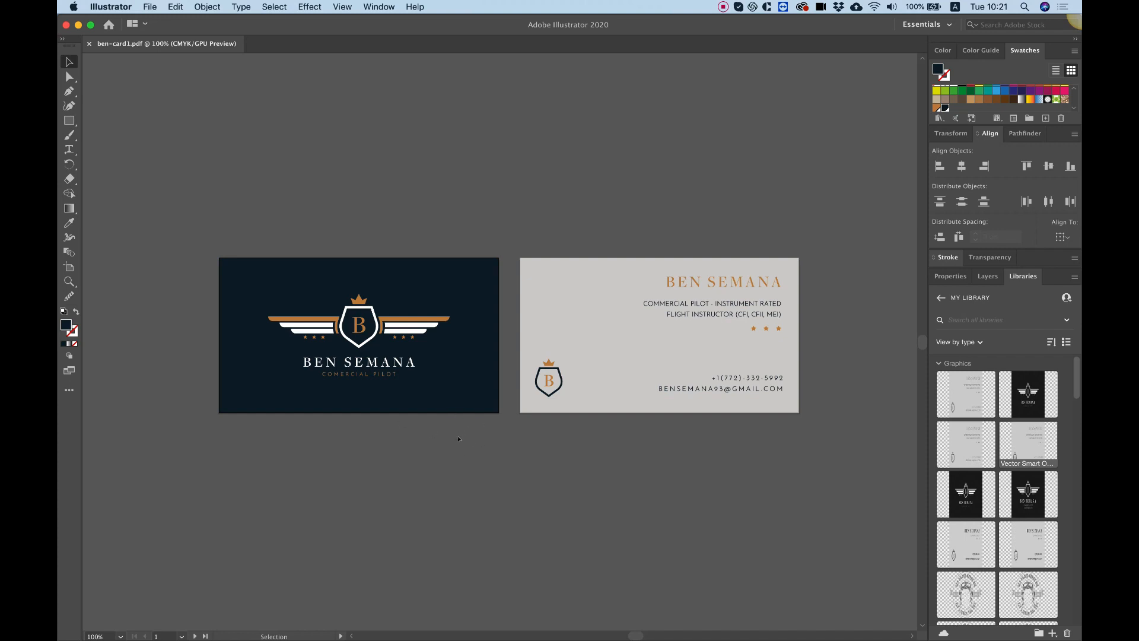
mouse_move(486, 461)
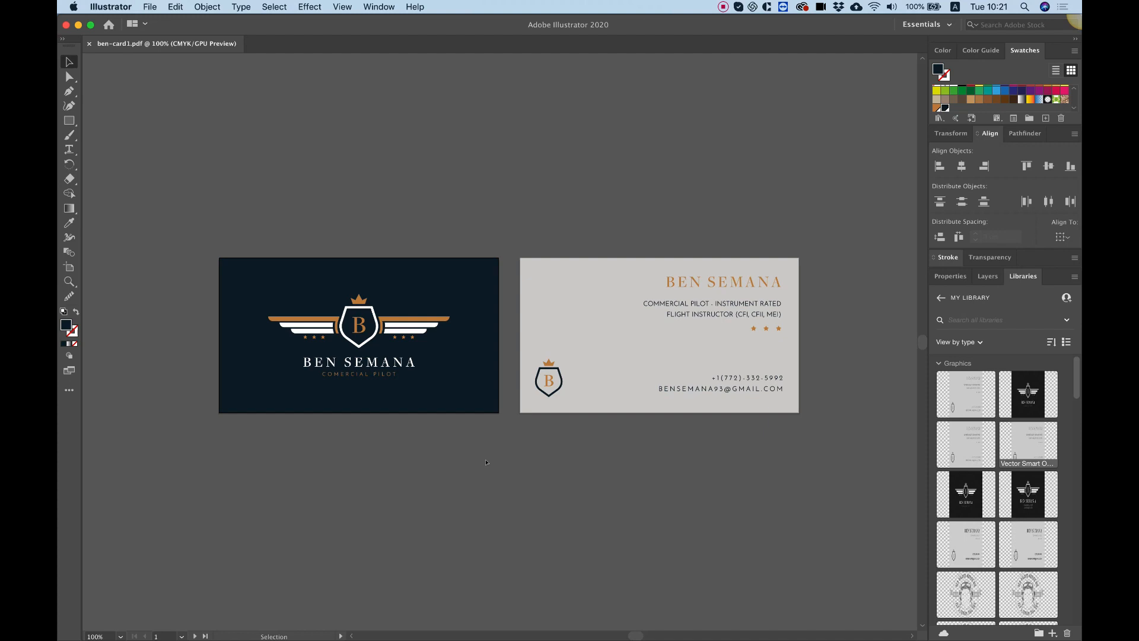
mouse_move(460, 455)
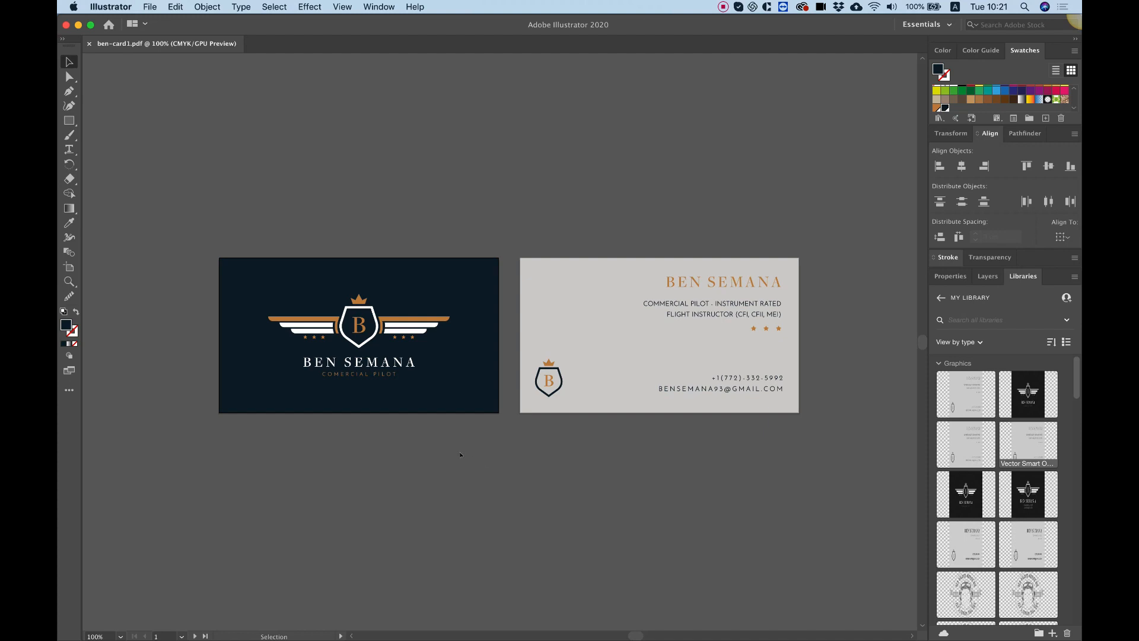
mouse_move(469, 473)
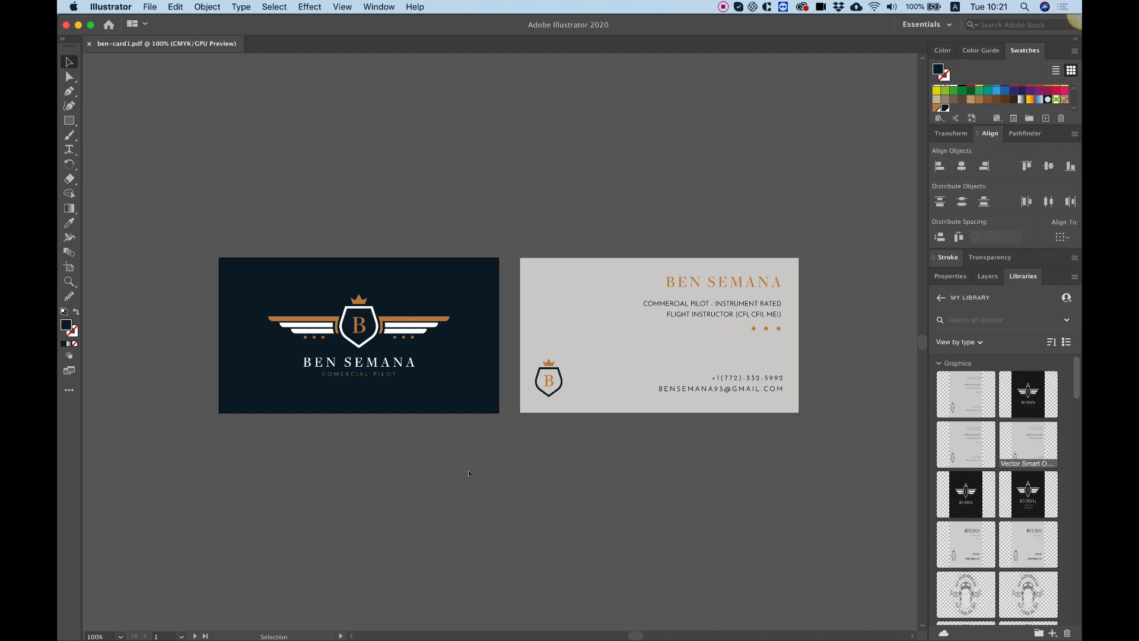
mouse_move(276, 149)
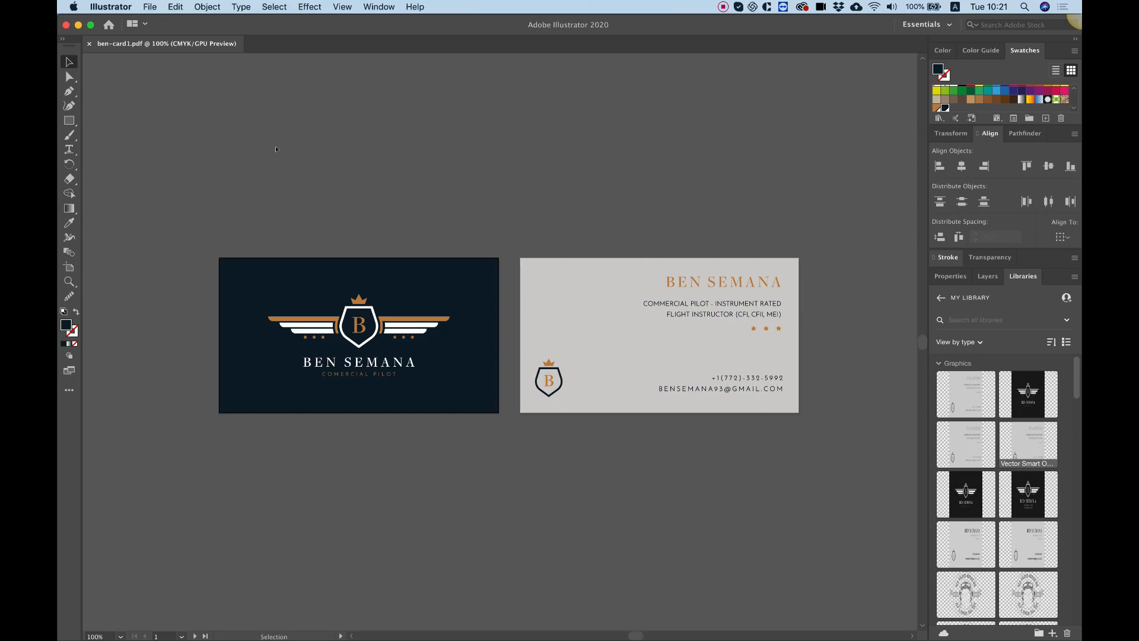
mouse_move(411, 195)
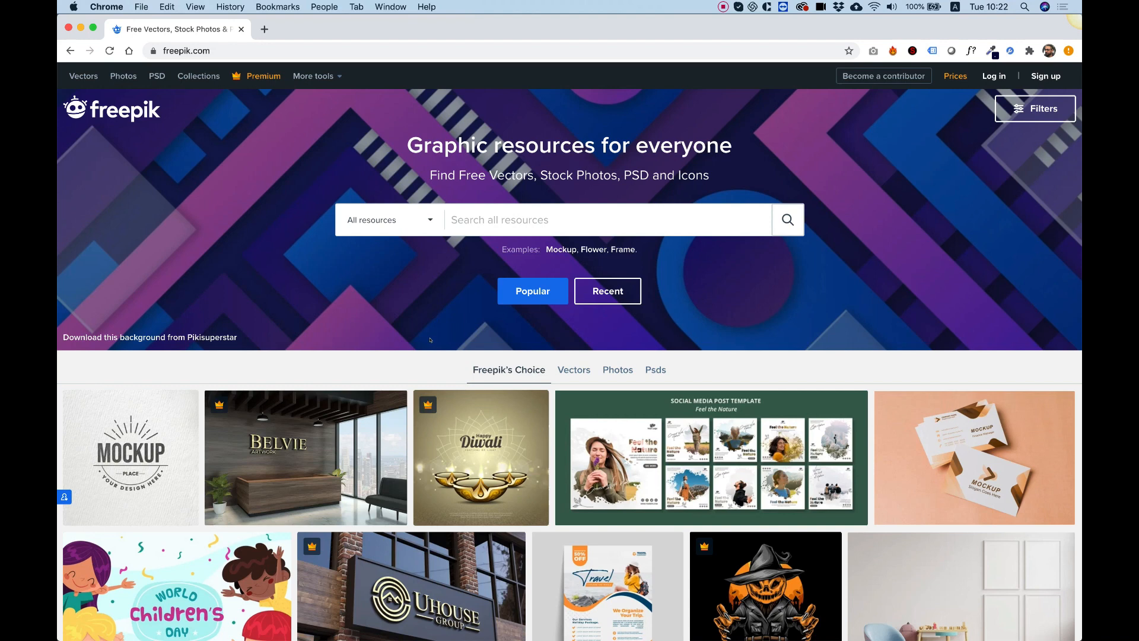
mouse_move(423, 363)
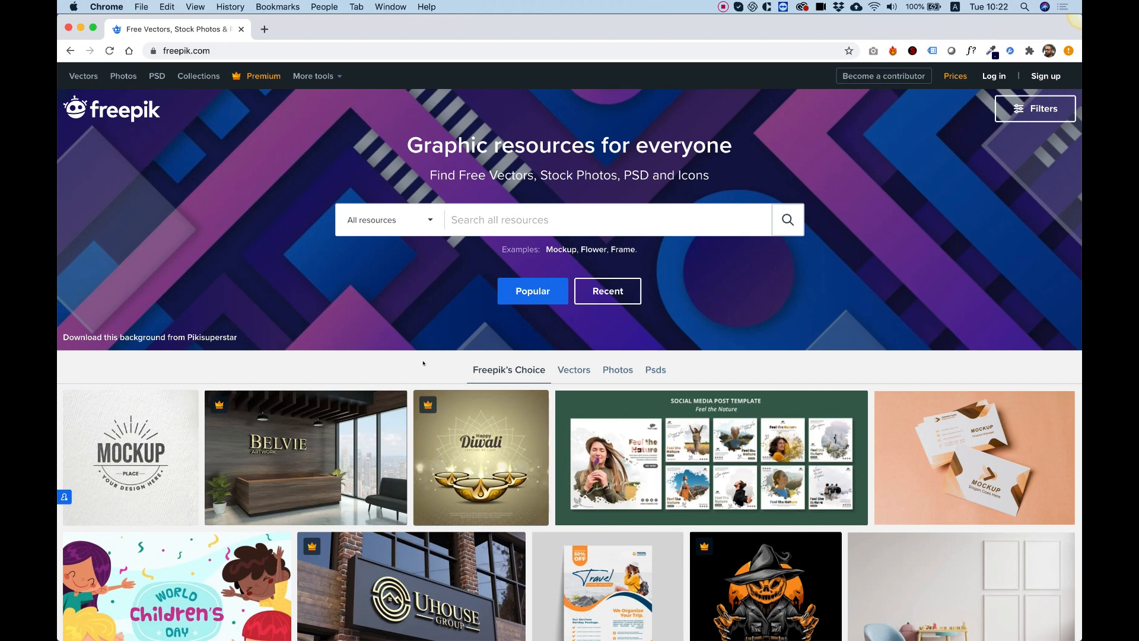
Step: Enter the business card mockup query in Freepik's search bar
scroll(down, 3)
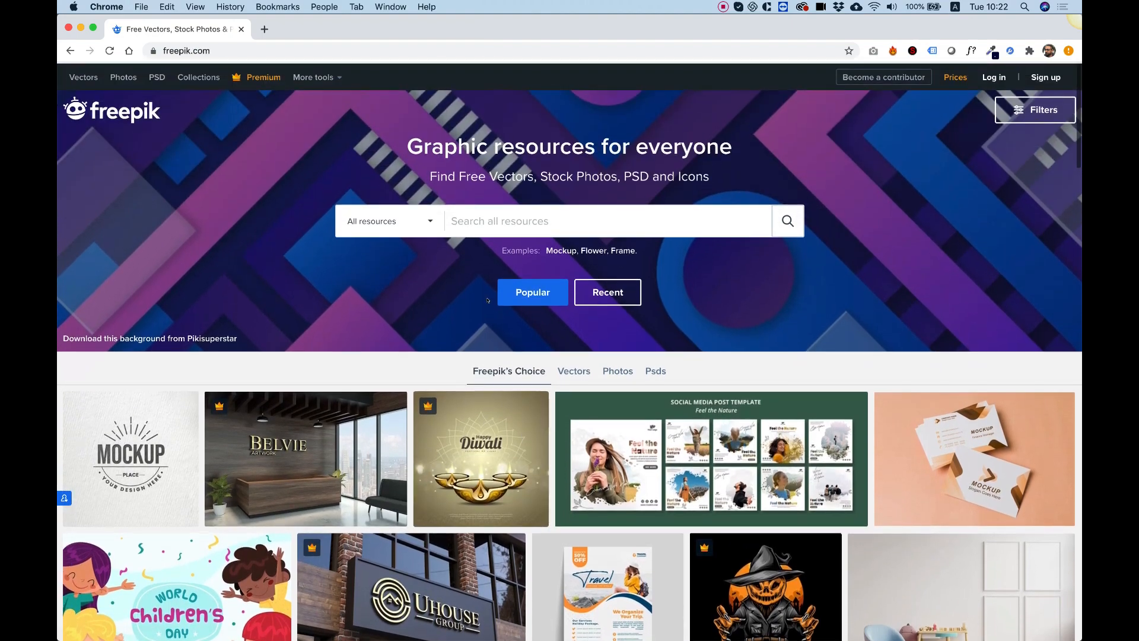
click(388, 220)
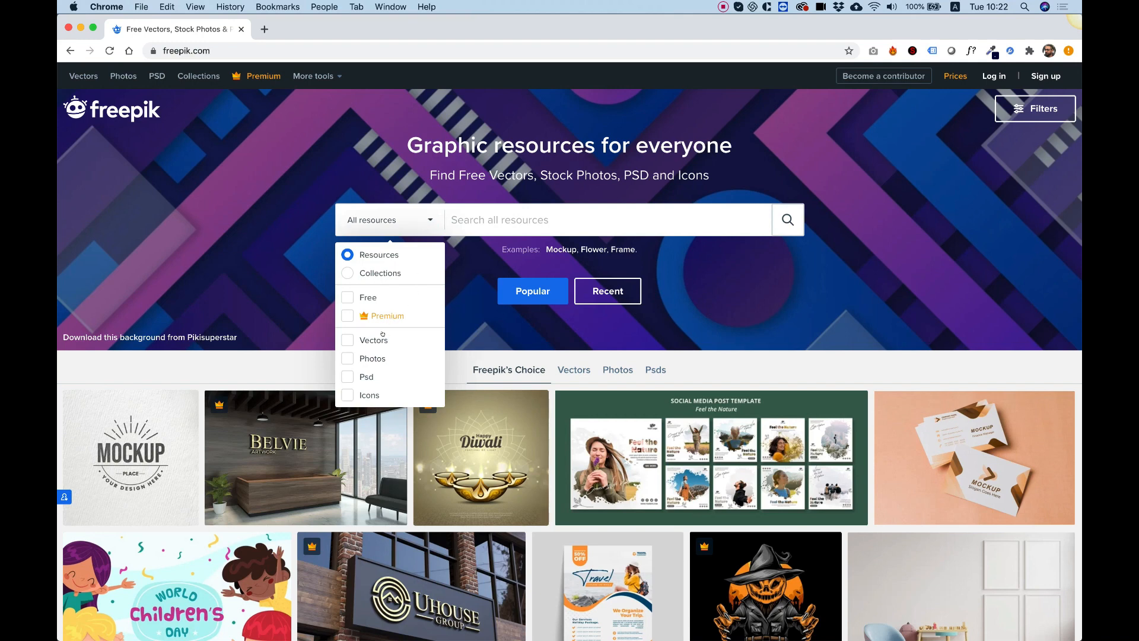
mouse_move(367, 396)
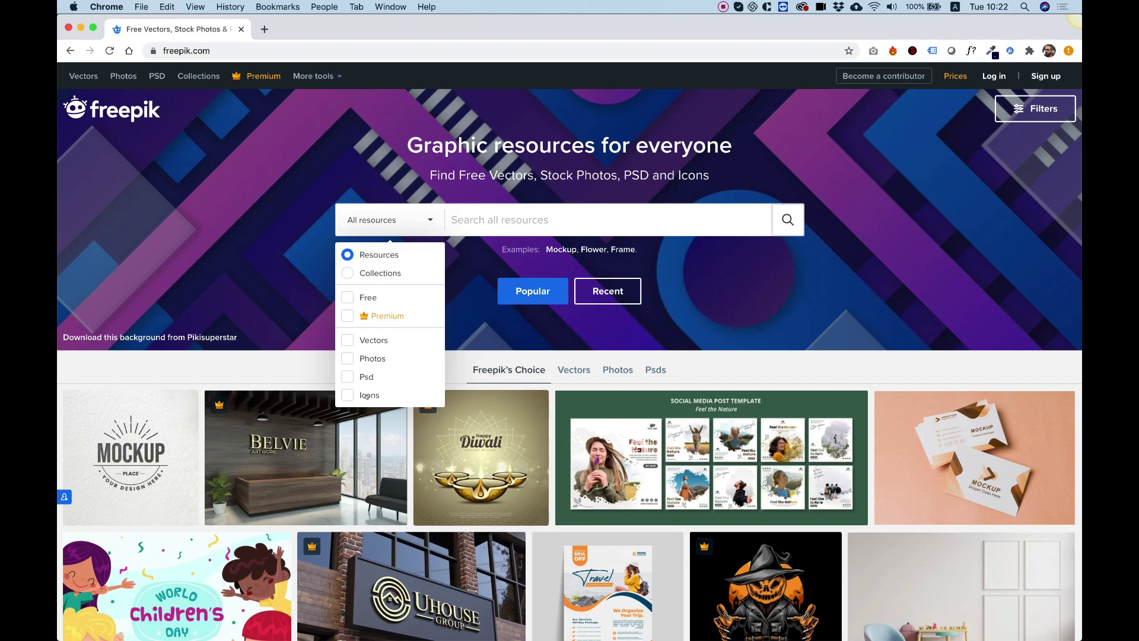
click(607, 220)
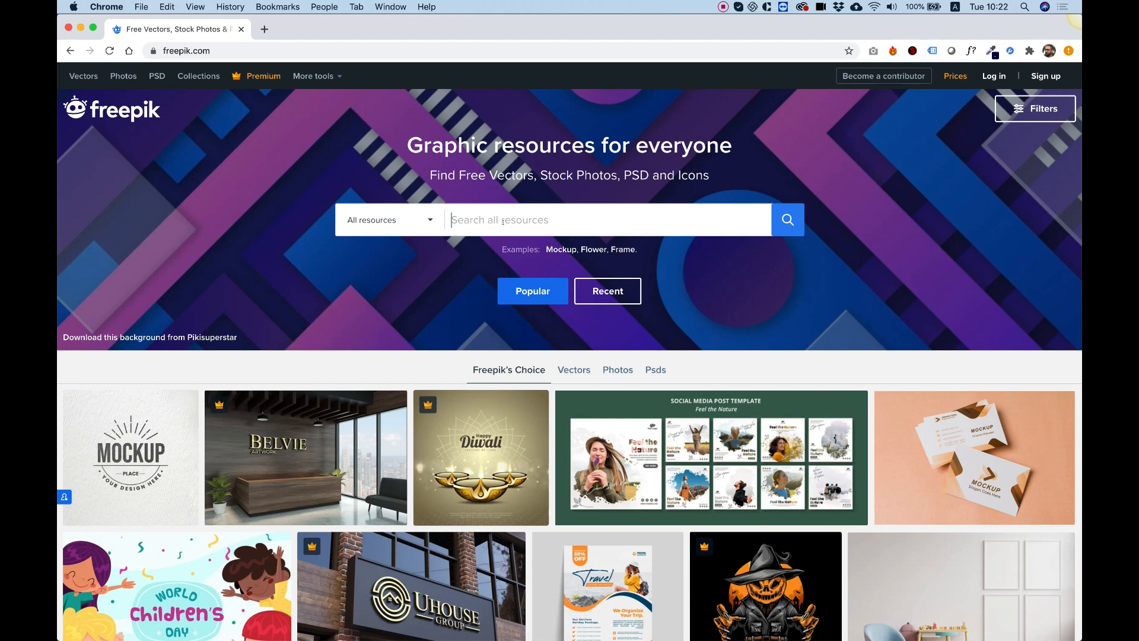
text(m)
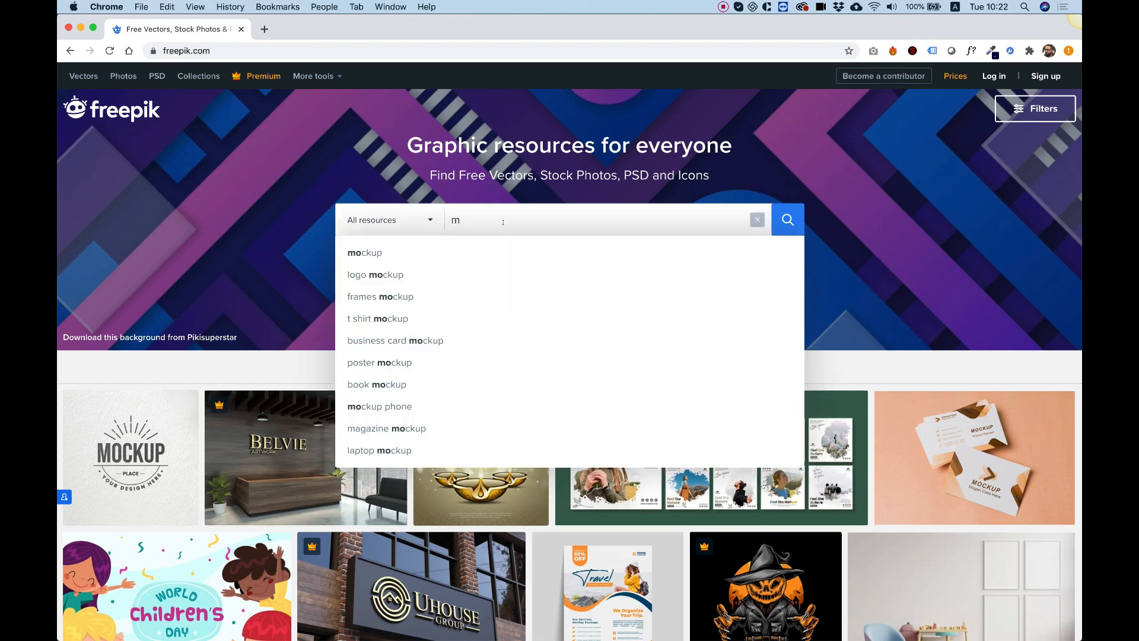
text(businesss card mocku)
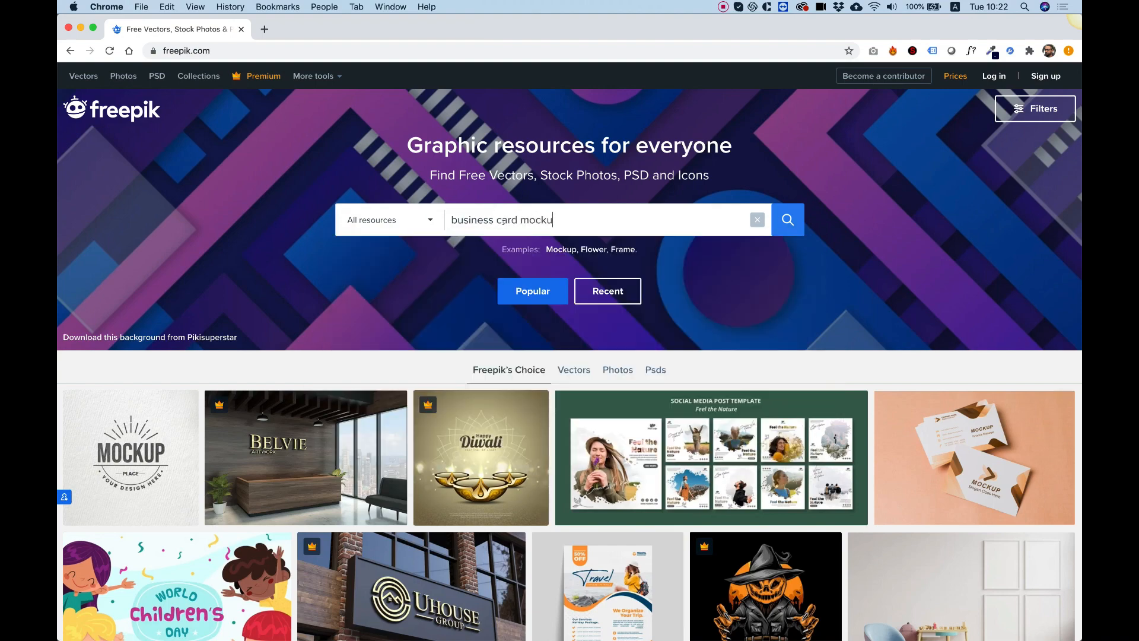
Step: Limit the resources to PSD and run the business card mockup search
click(389, 219)
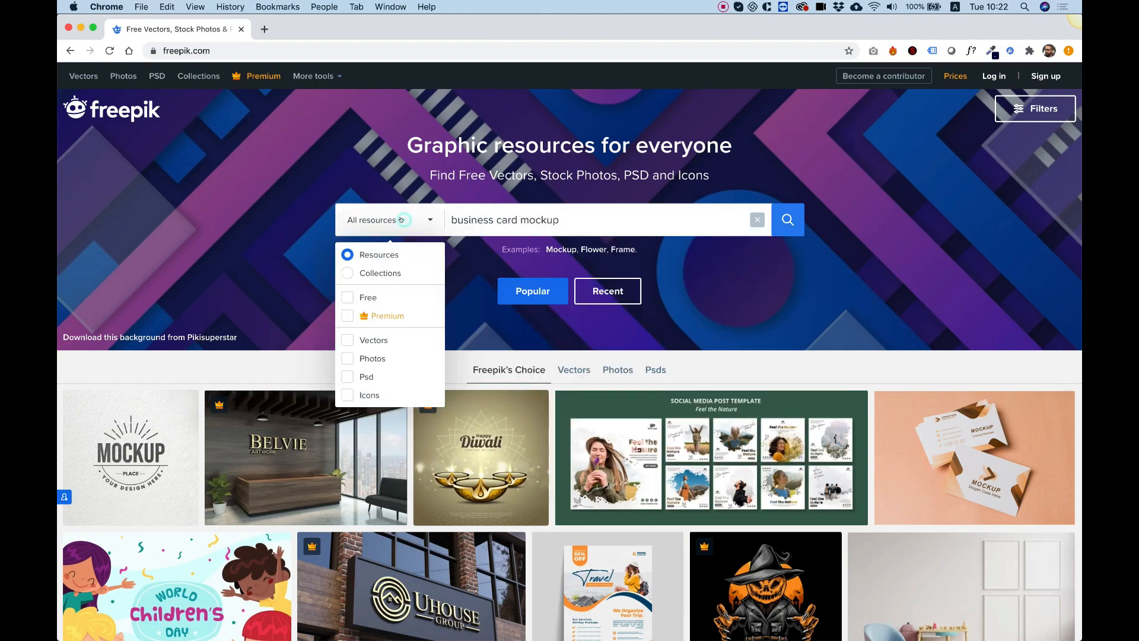
click(347, 376)
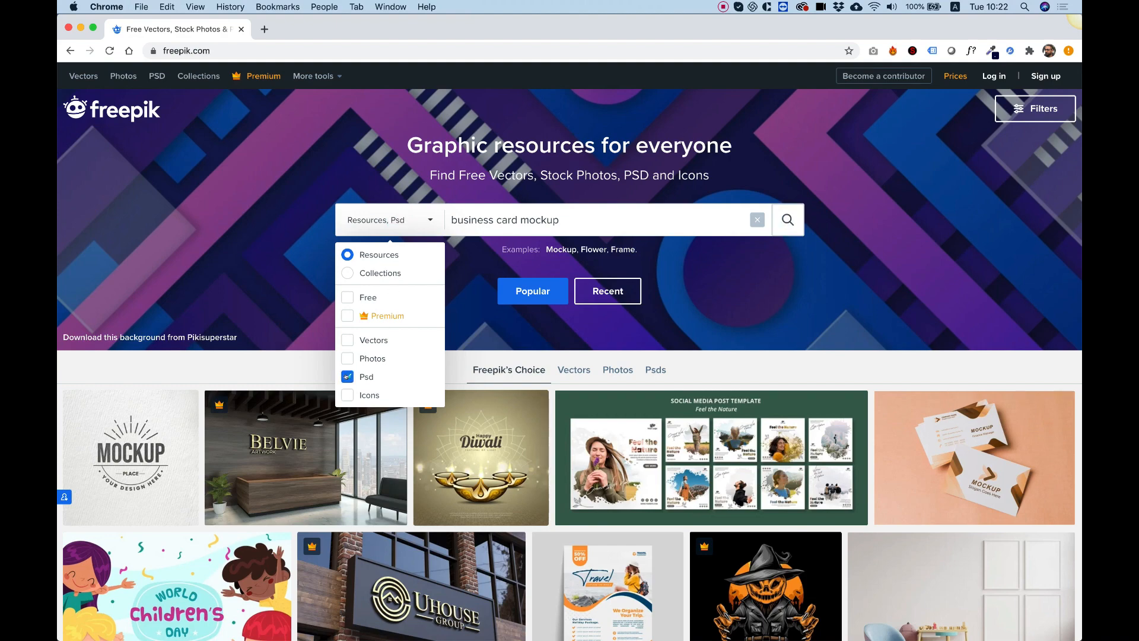
click(787, 220)
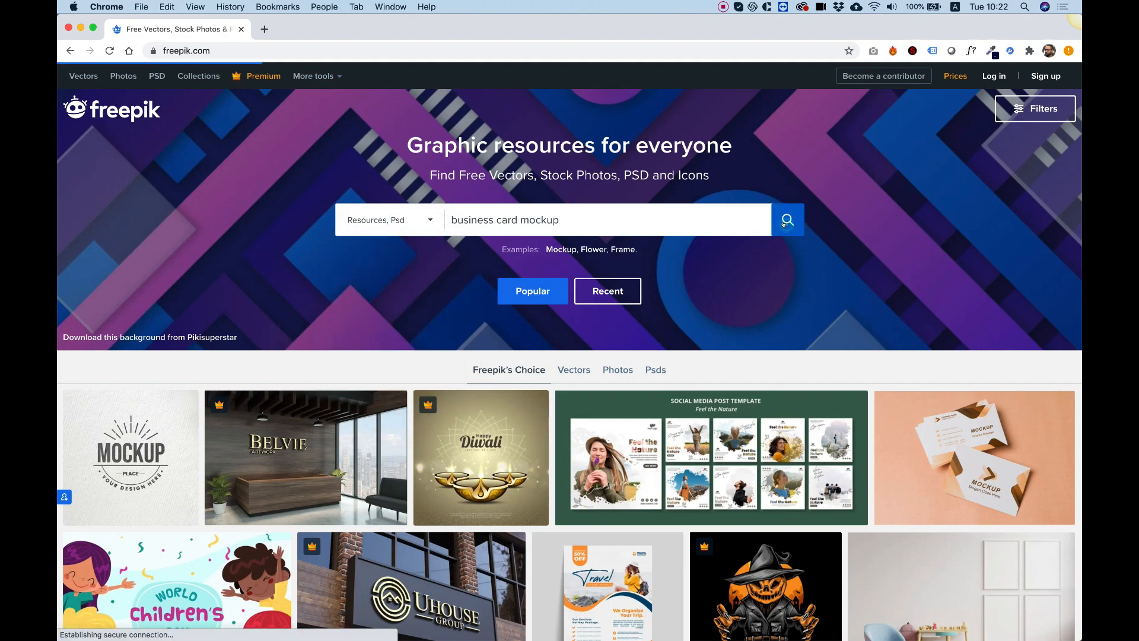
click(787, 219)
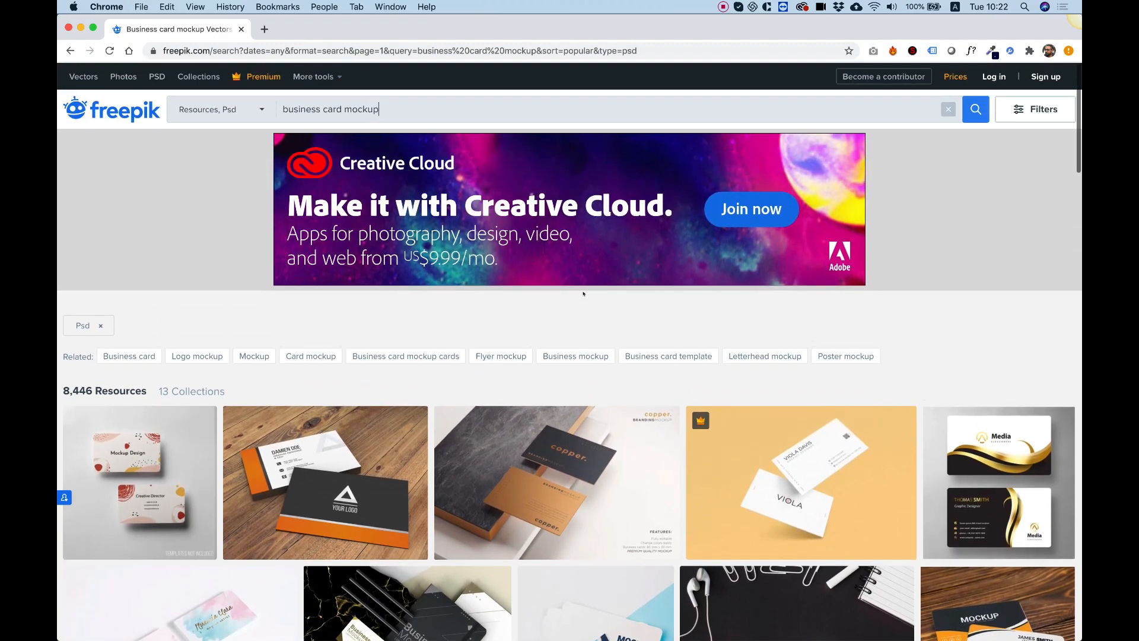
scroll(down, 3)
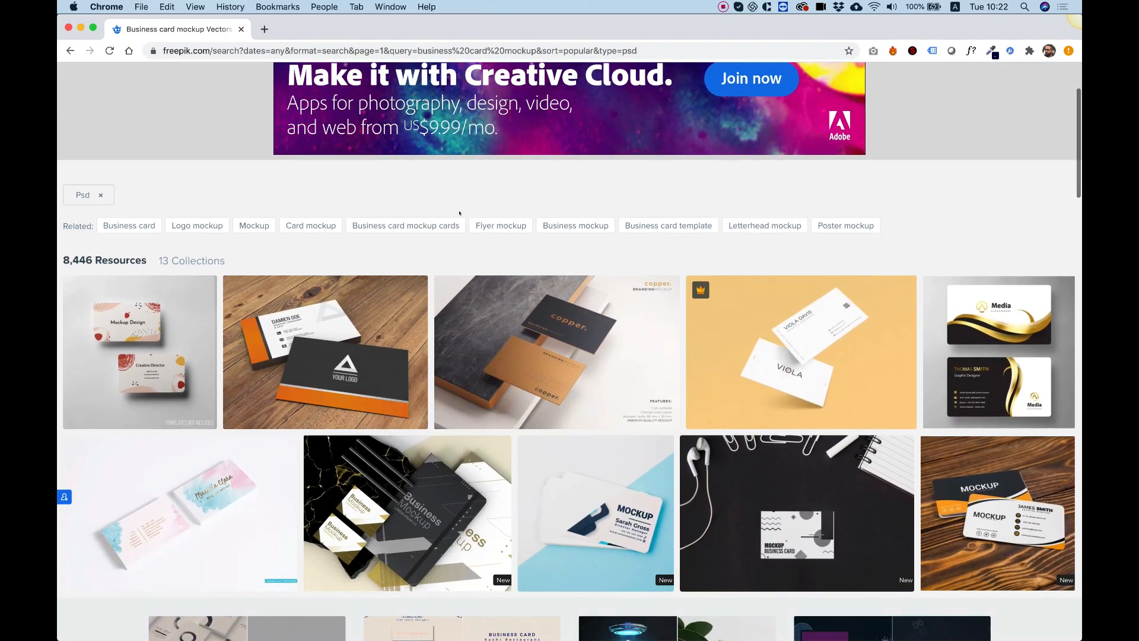
scroll(down, 3)
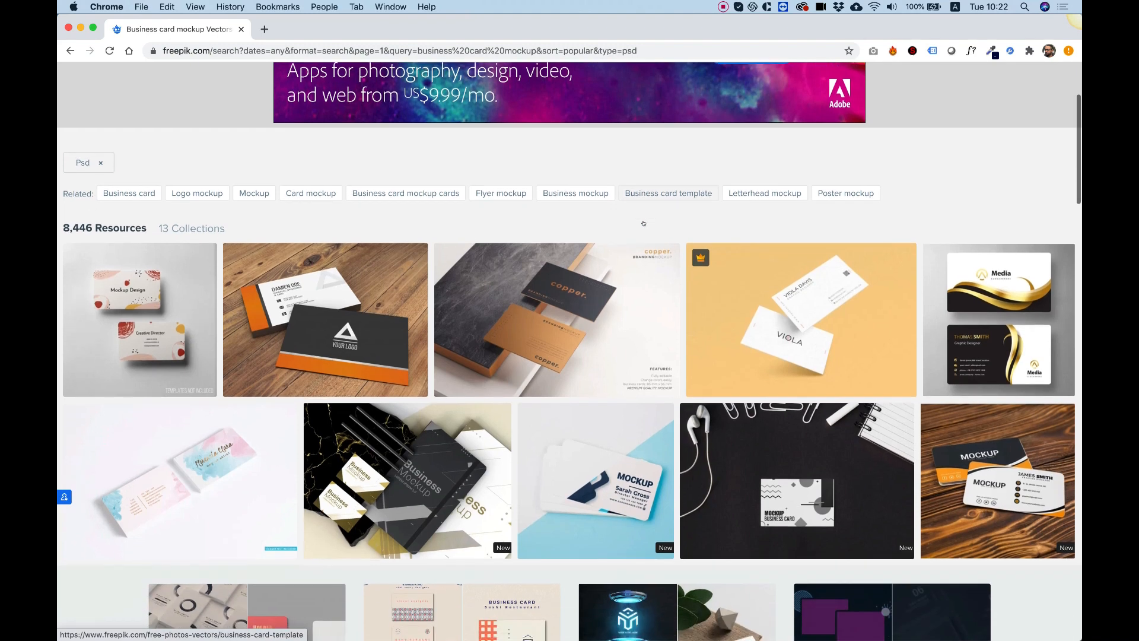
mouse_move(800, 319)
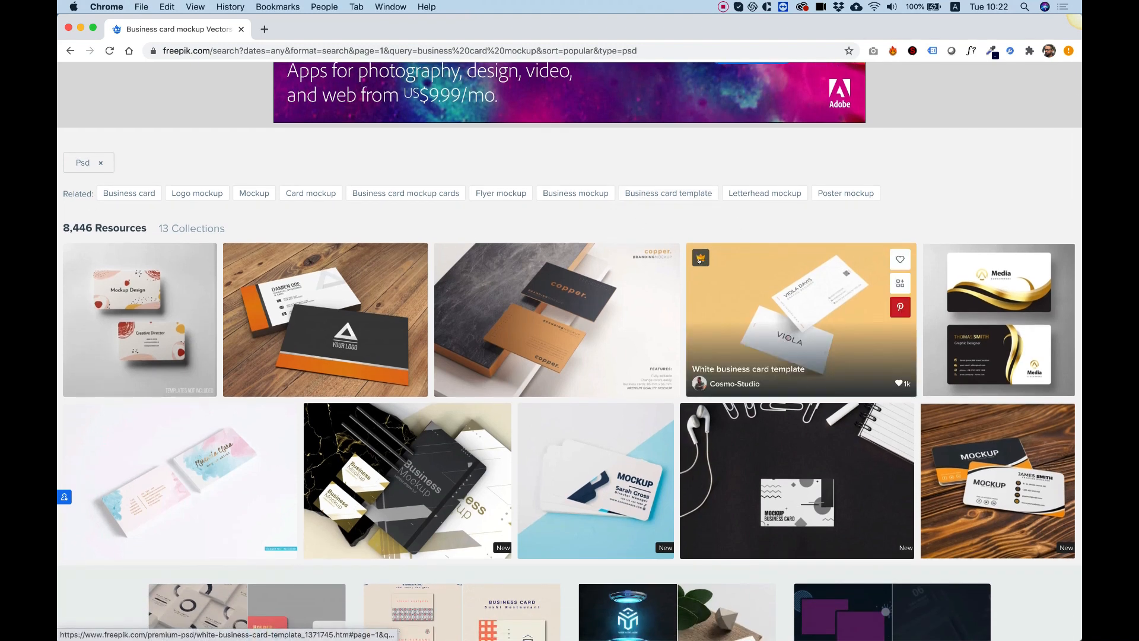
mouse_move(689, 261)
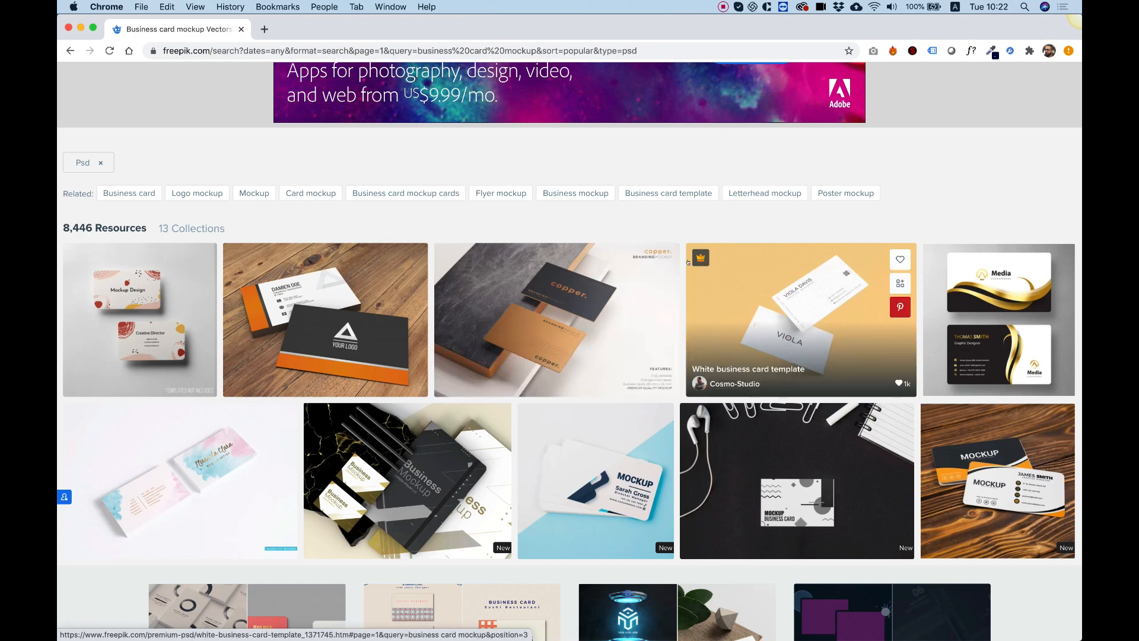
mouse_move(324, 320)
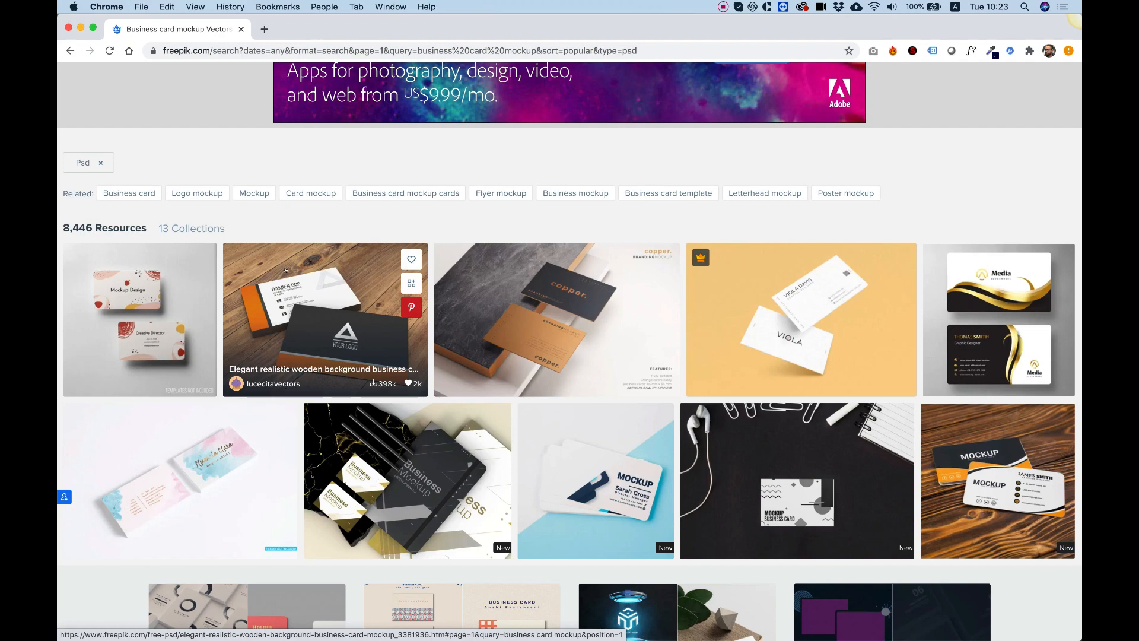
scroll(up, 3)
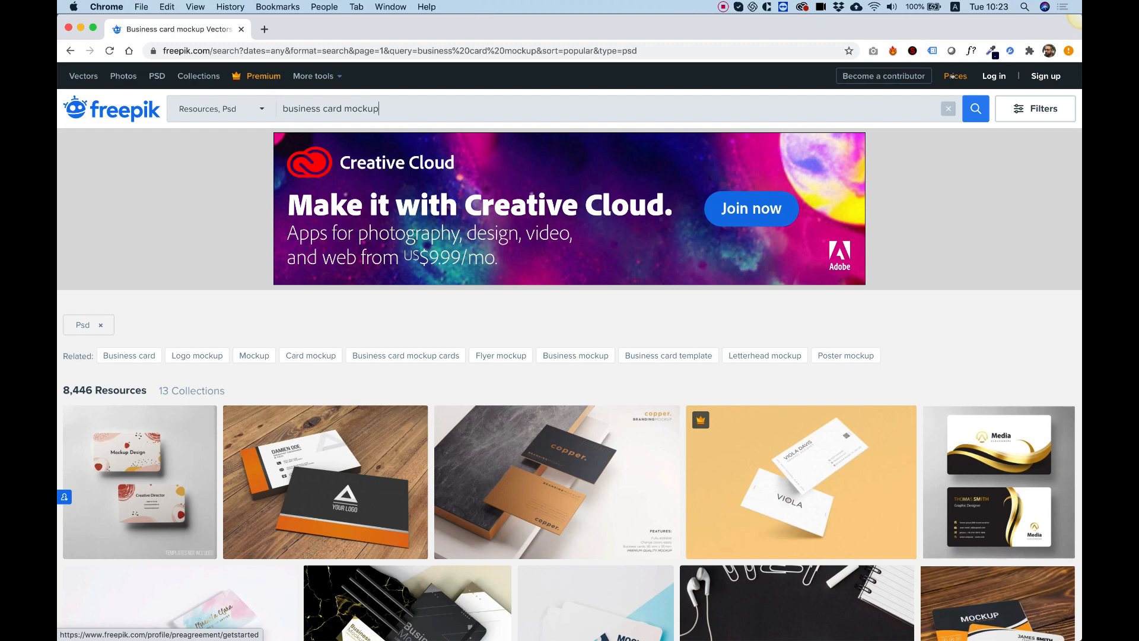
mouse_move(406, 369)
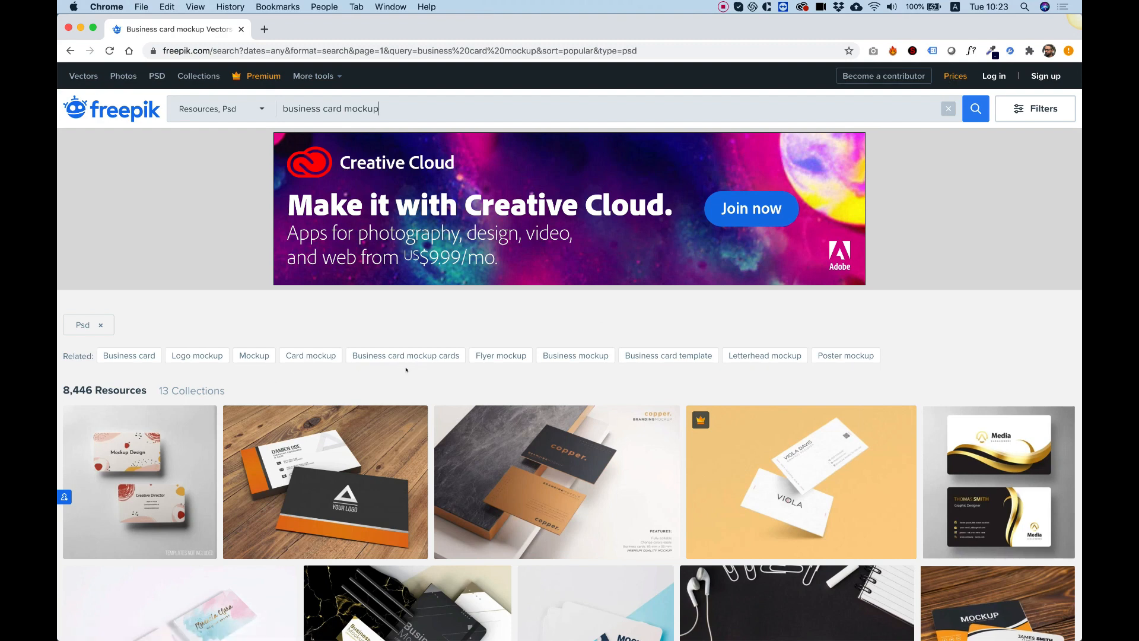
right_click(955, 75)
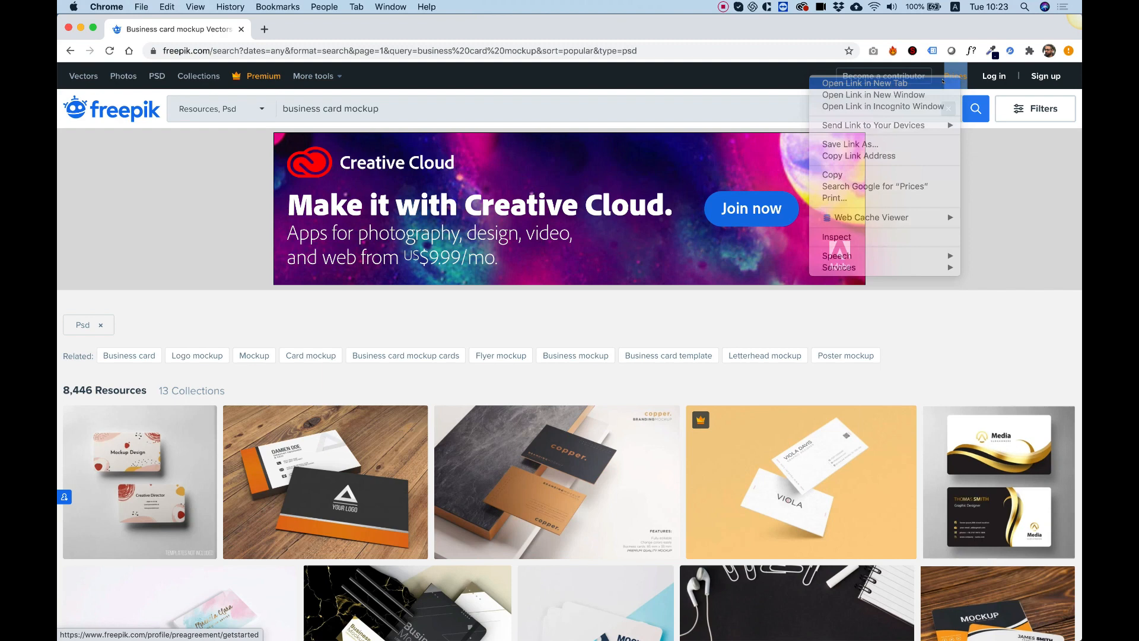
click(865, 83)
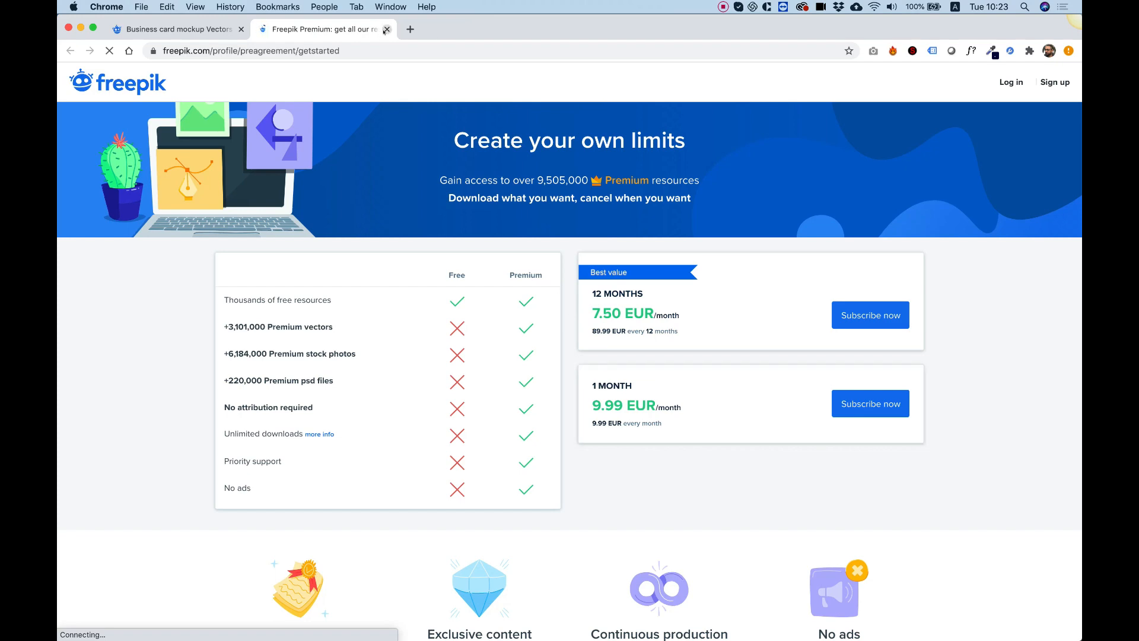
click(387, 30)
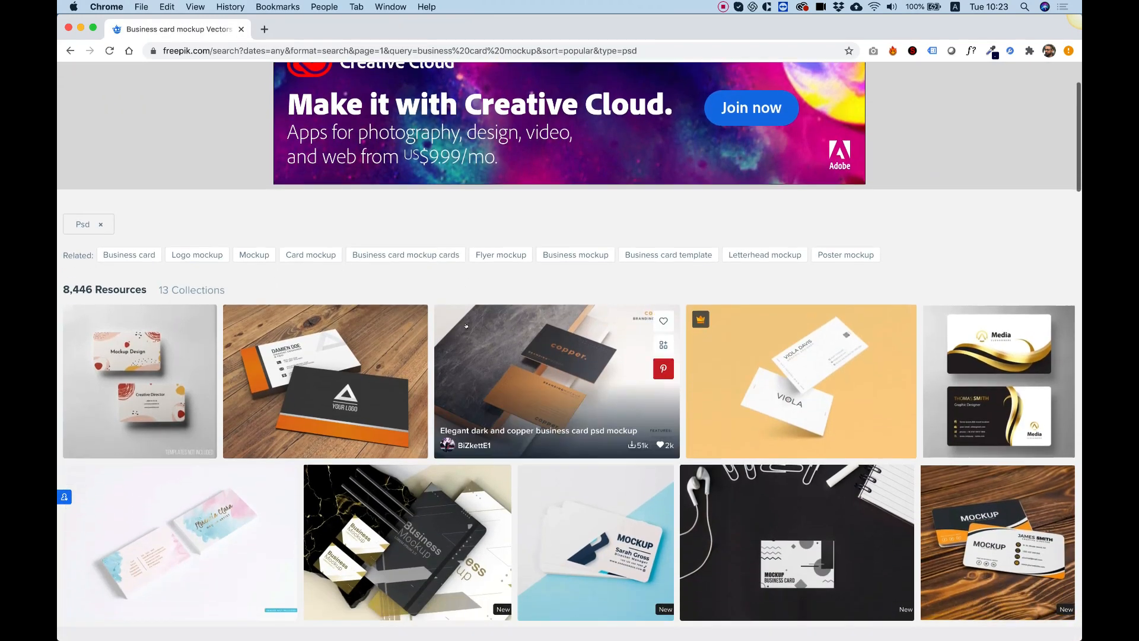
scroll(down, 3)
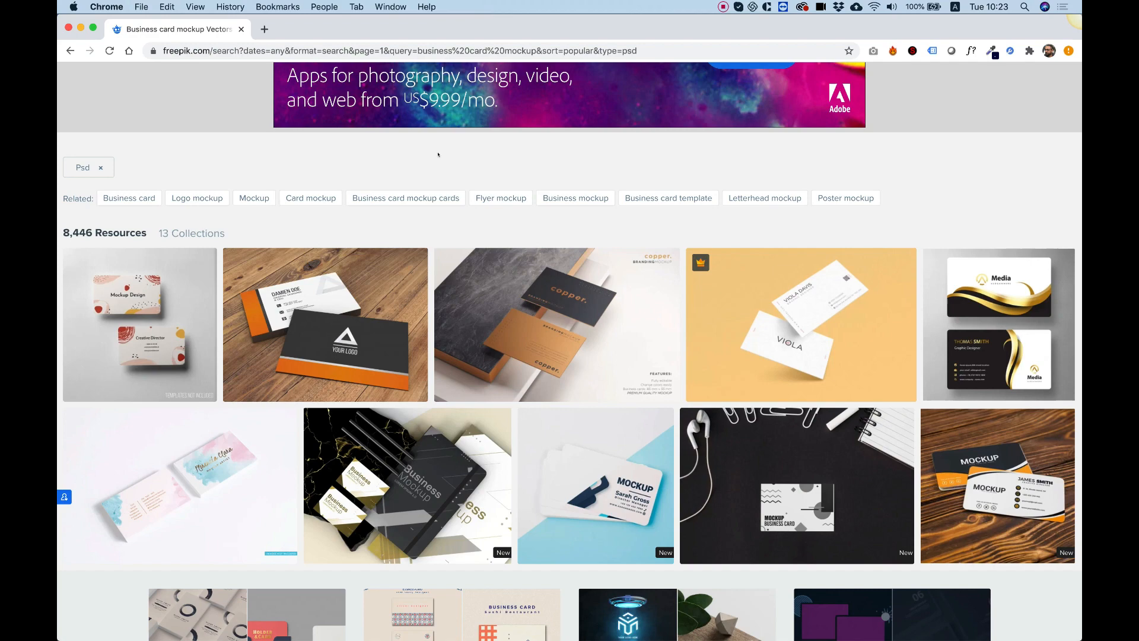
mouse_move(326, 324)
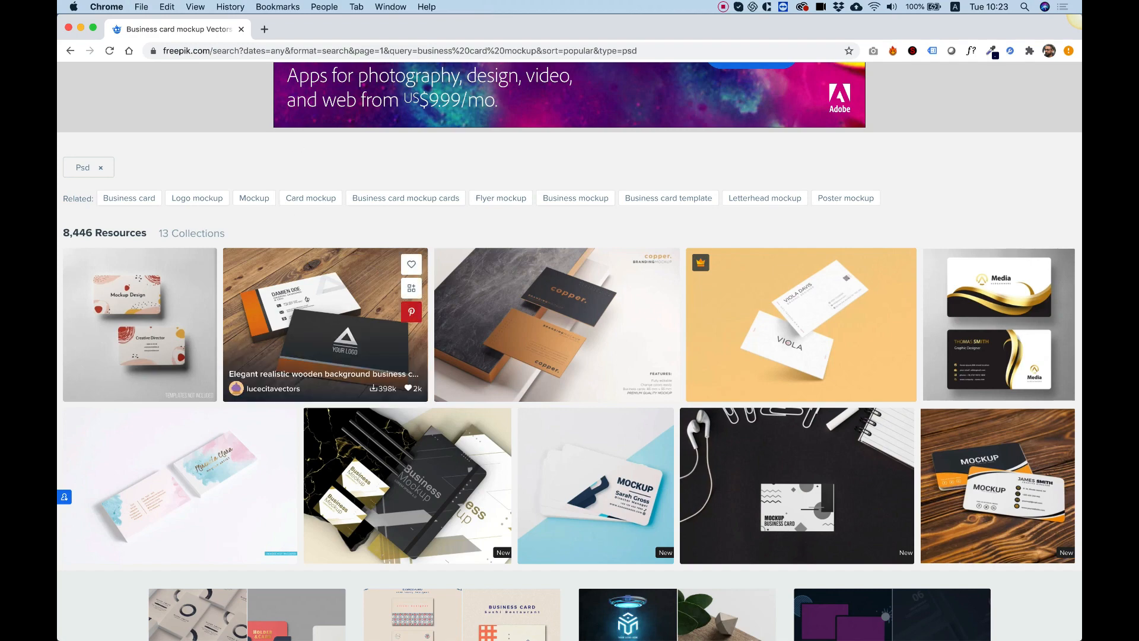
Step: Start the free zip download of the elegant wooden background business card mockup
click(324, 324)
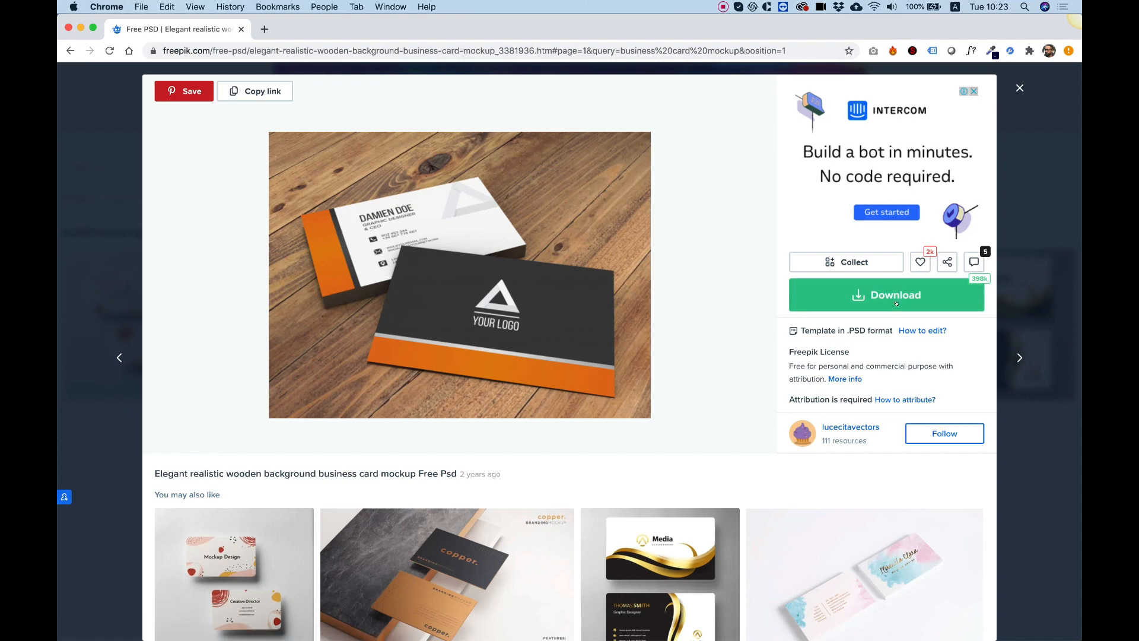
click(886, 295)
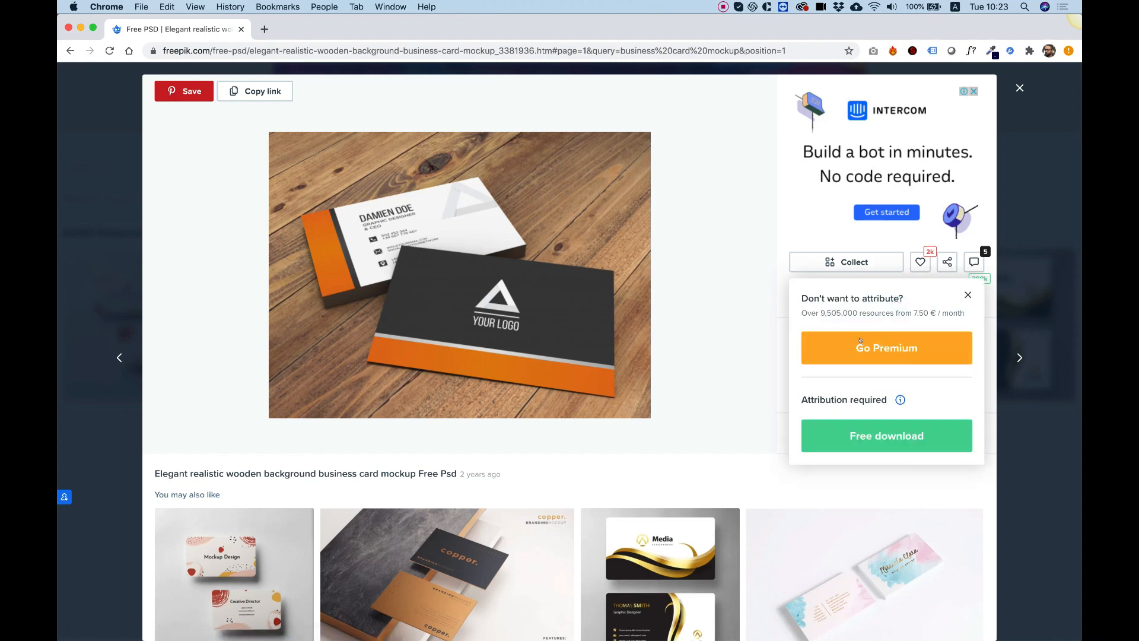
mouse_move(885, 352)
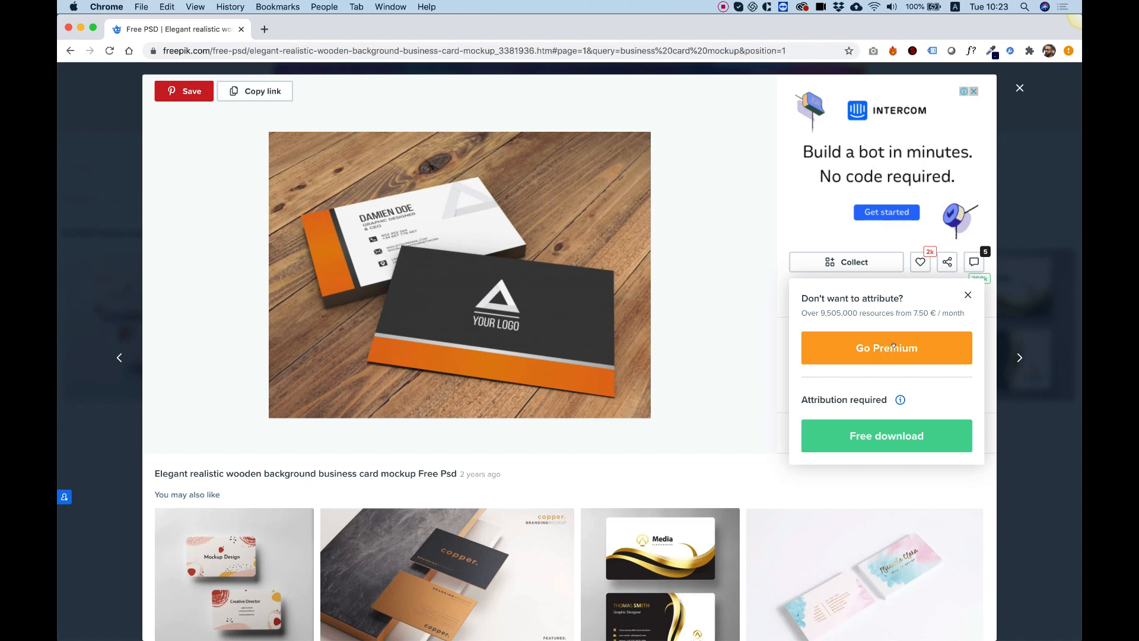
mouse_move(886, 435)
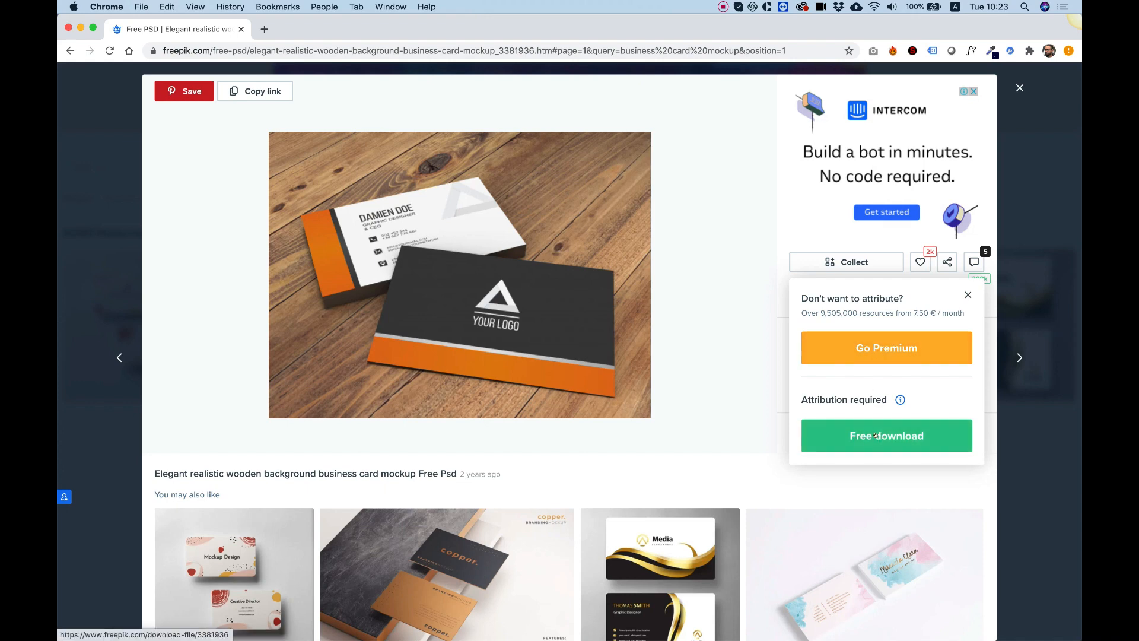
mouse_move(812, 402)
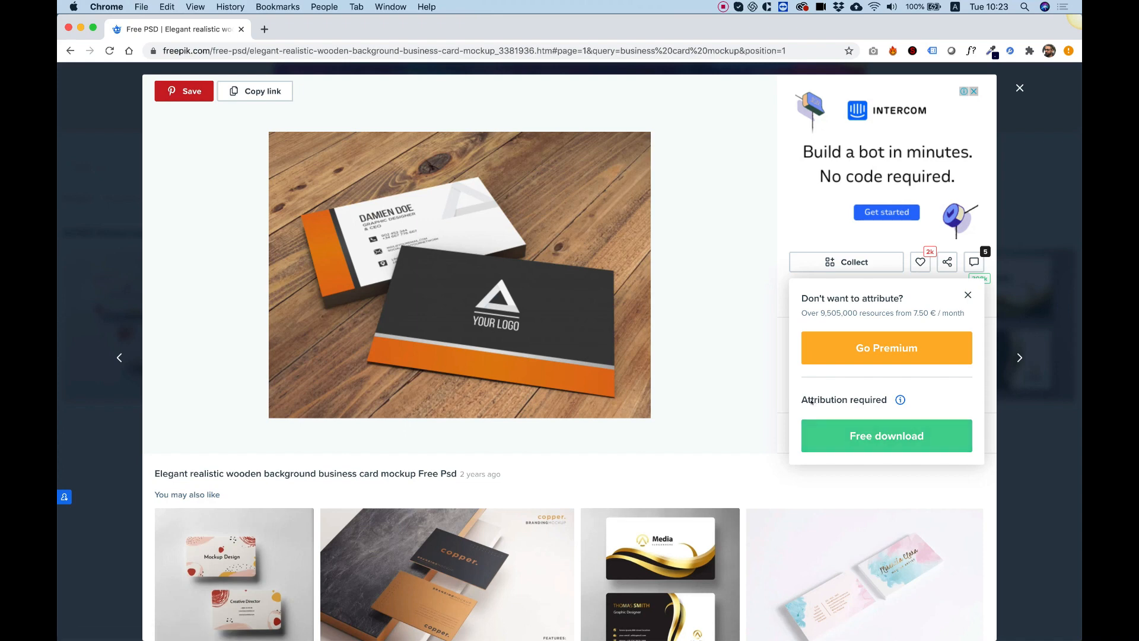
mouse_move(887, 436)
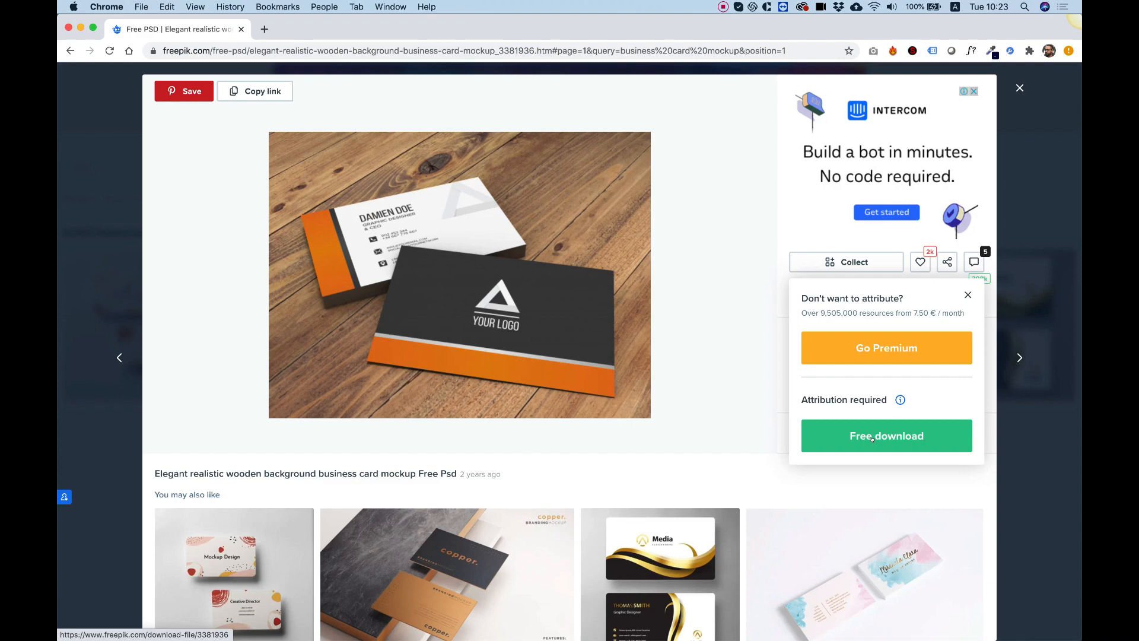
click(885, 435)
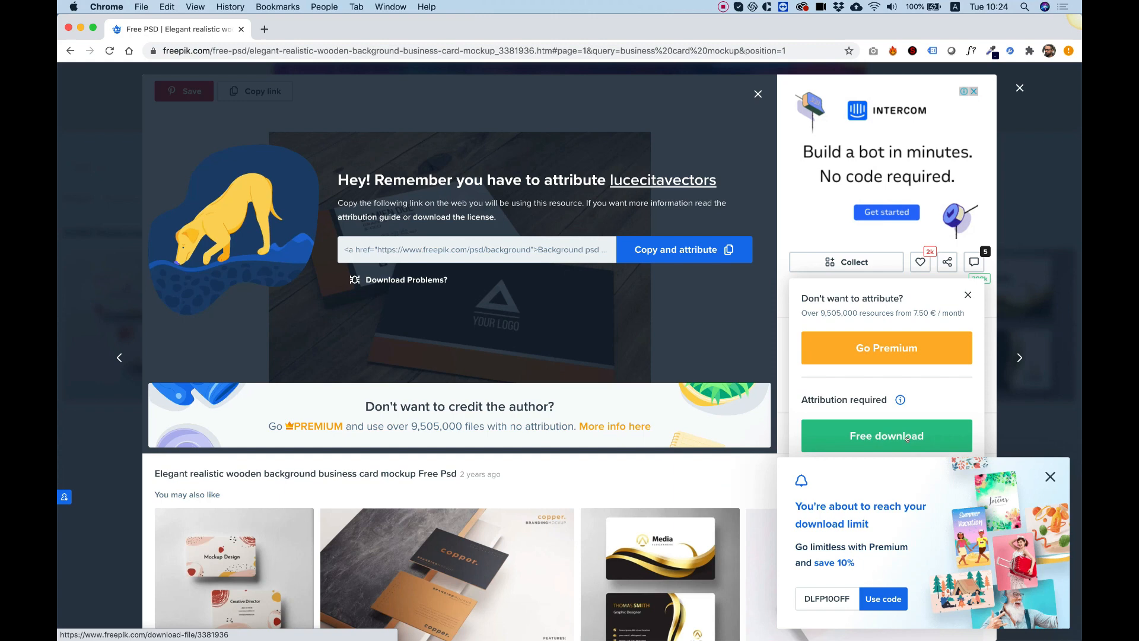
click(885, 435)
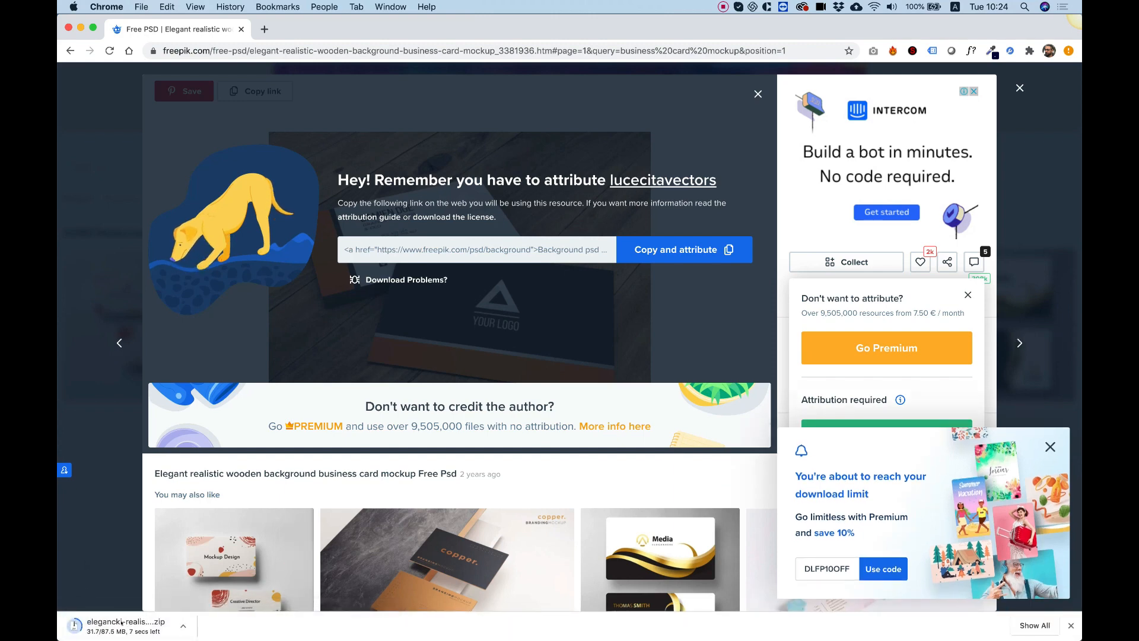
mouse_move(146, 621)
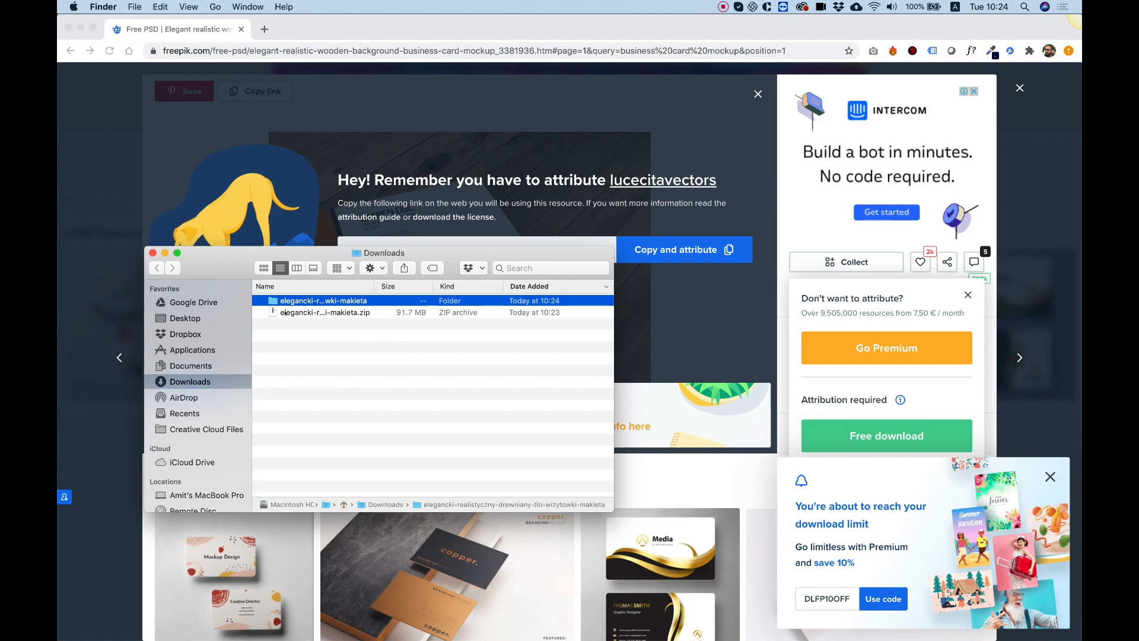
Step: Open the extracted mockup folder in Downloads and launch 53.psd
click(324, 312)
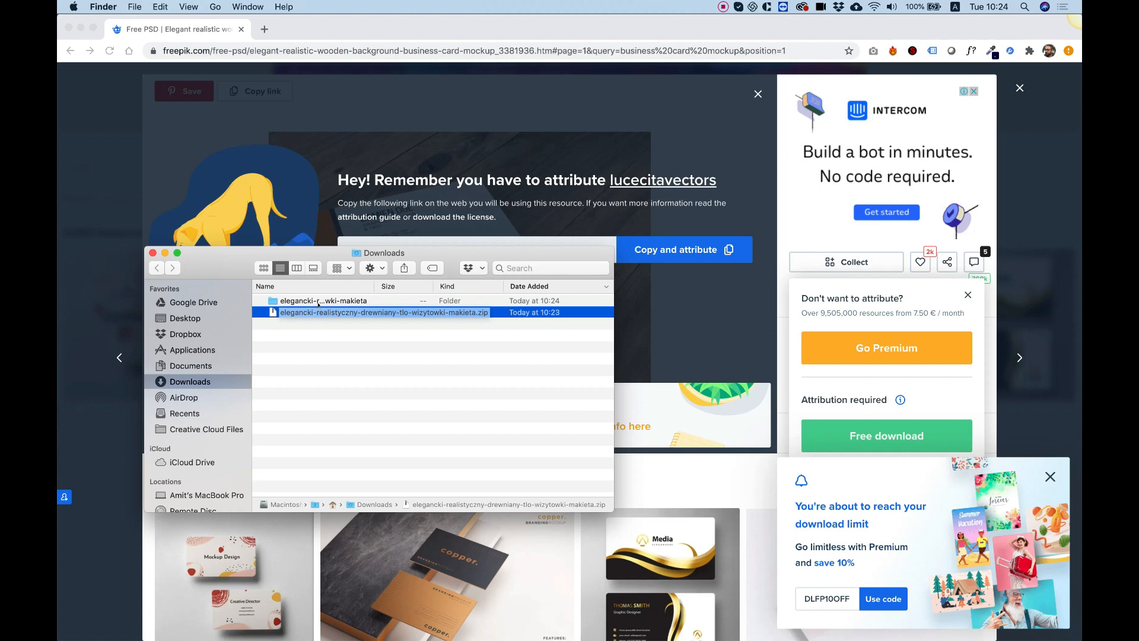
click(325, 300)
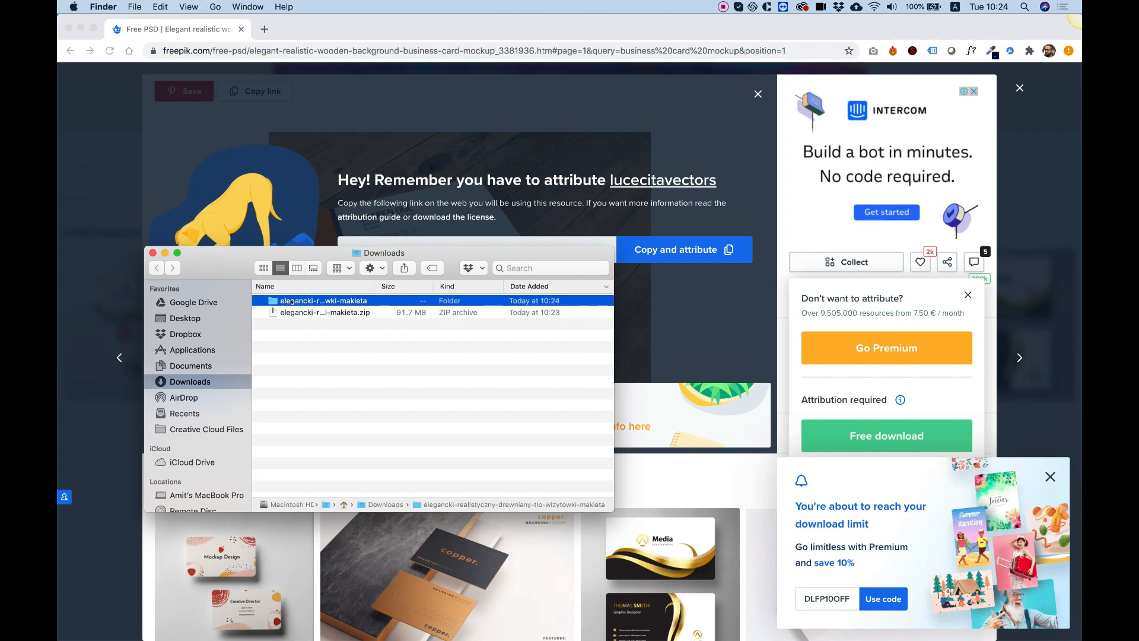
double_click(324, 300)
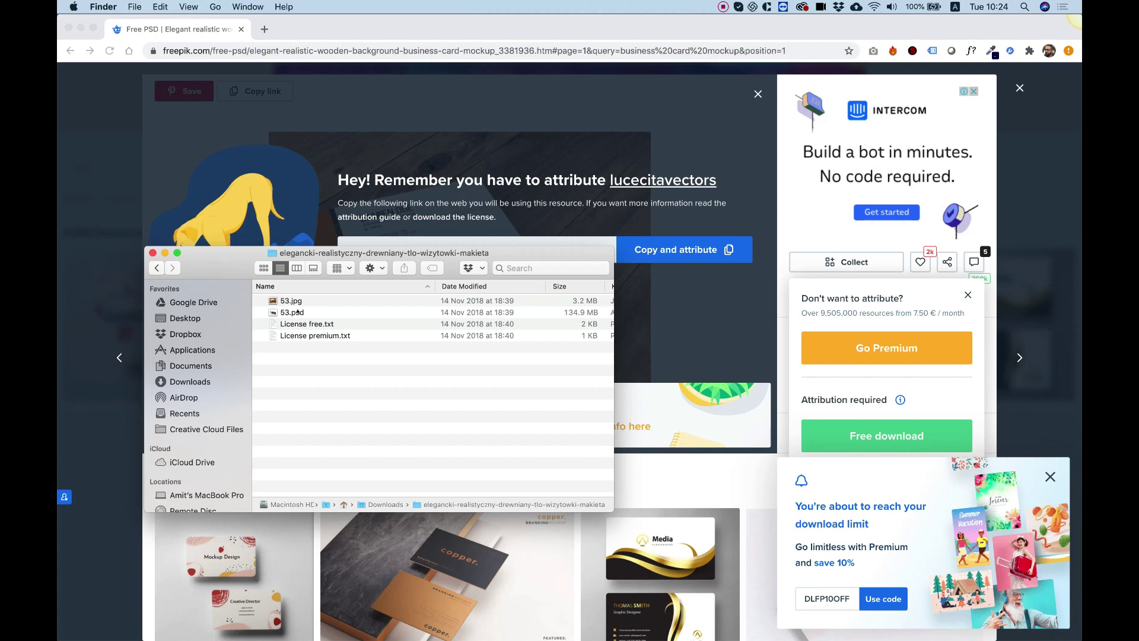
click(292, 312)
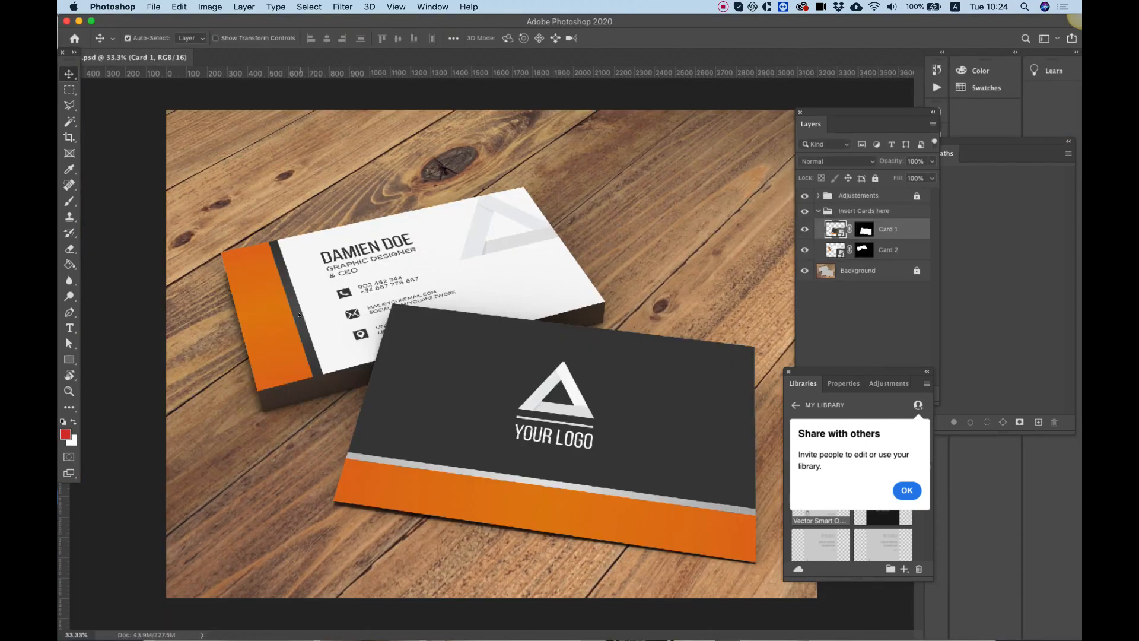
mouse_move(557, 243)
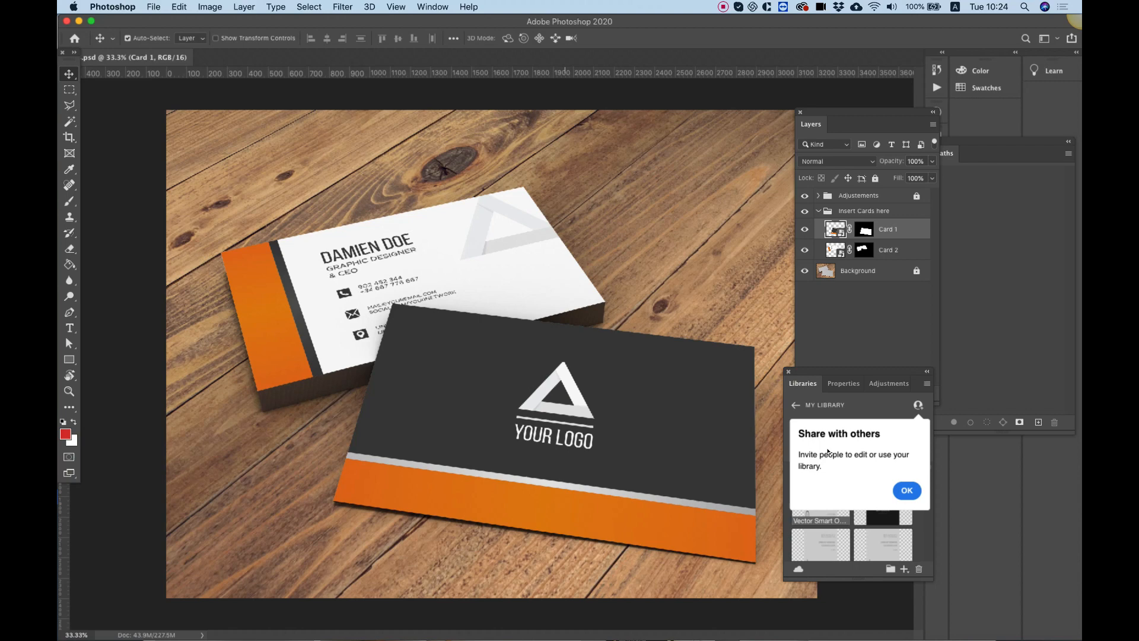
Step: Dismiss the Libraries 'Share with others' tip
click(907, 490)
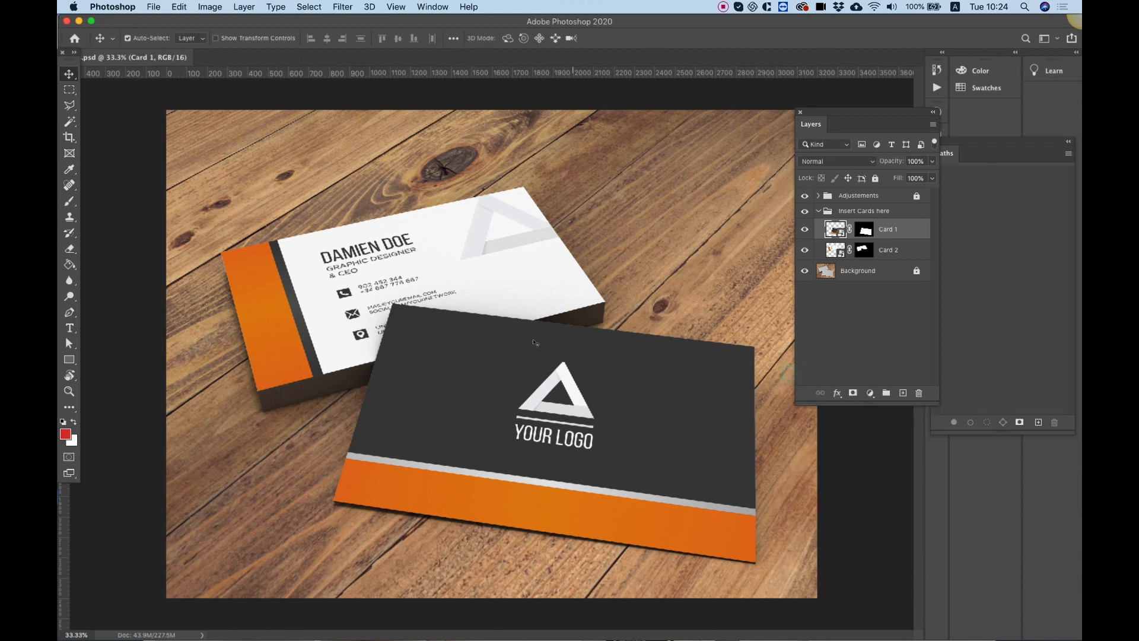
mouse_move(627, 414)
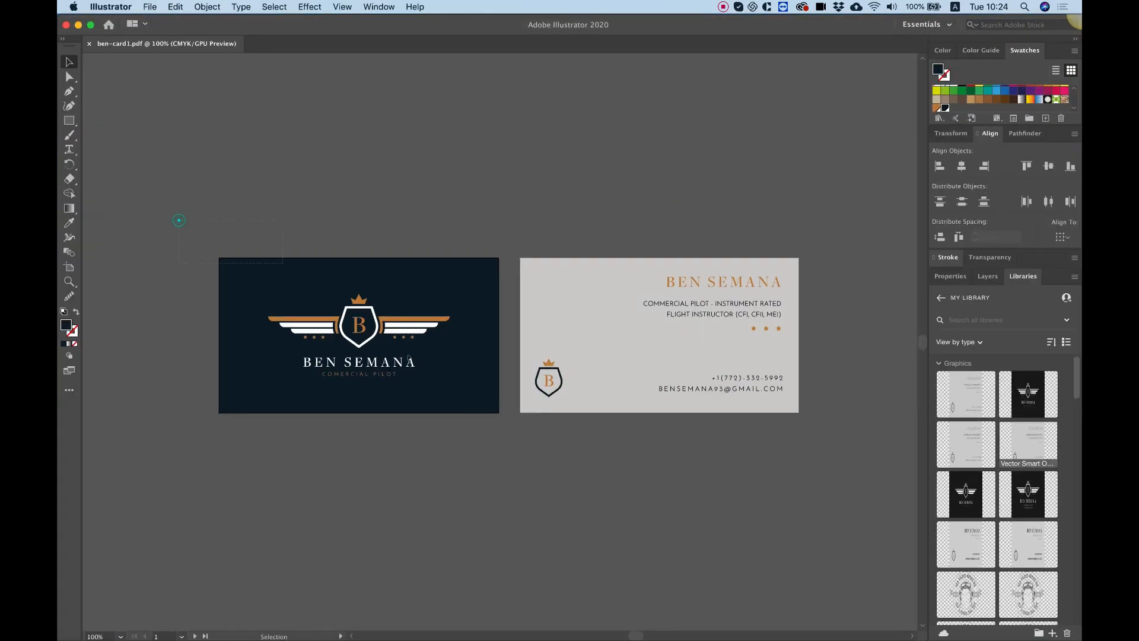
click(358, 327)
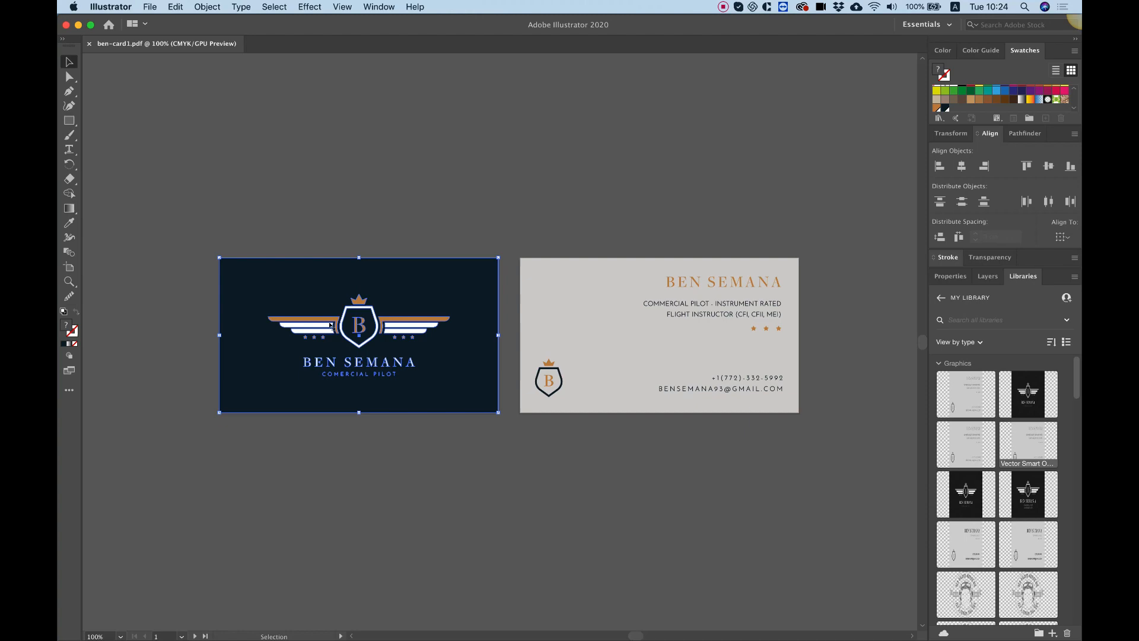
mouse_move(379, 245)
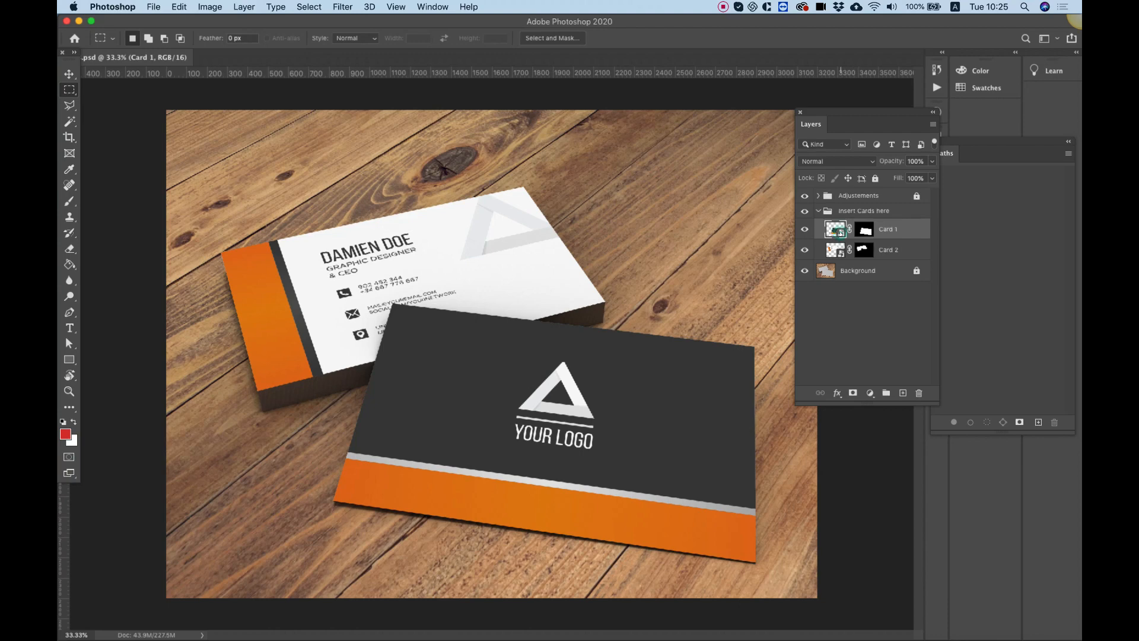
Step: Paste the dark front design into Card 1 as a smart object, scaled to fill
double_click(836, 229)
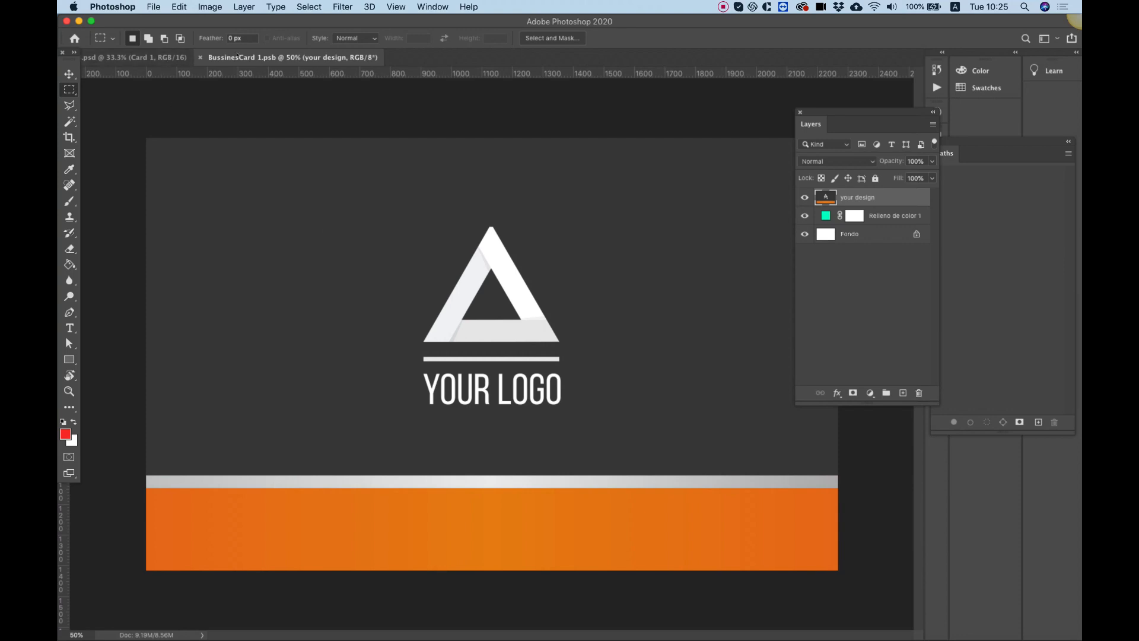
mouse_move(254, 57)
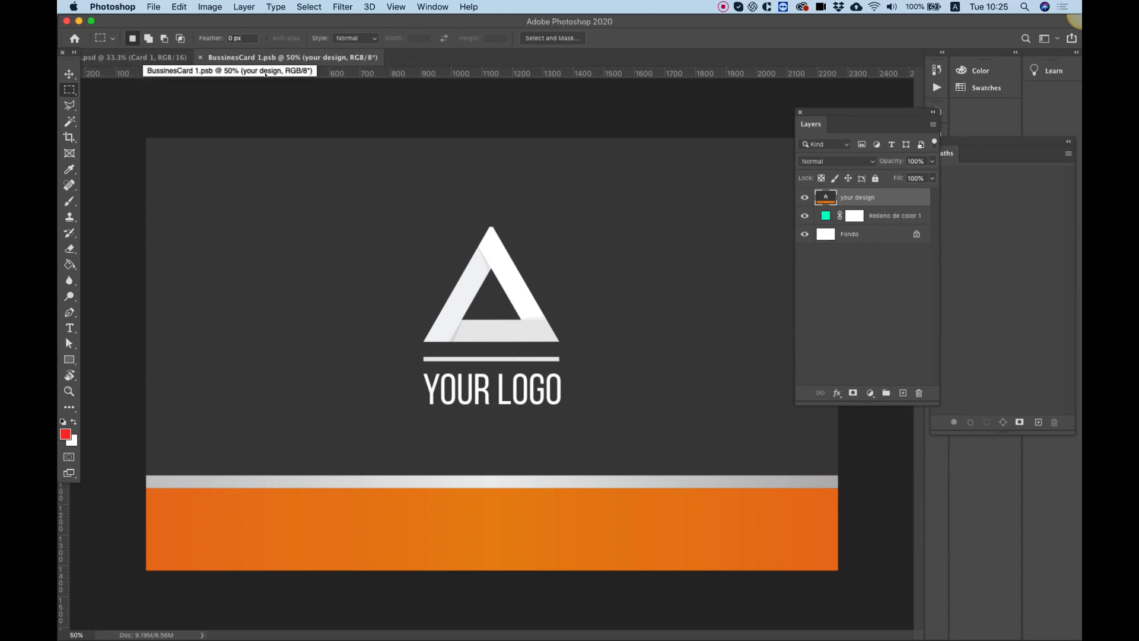
mouse_move(389, 152)
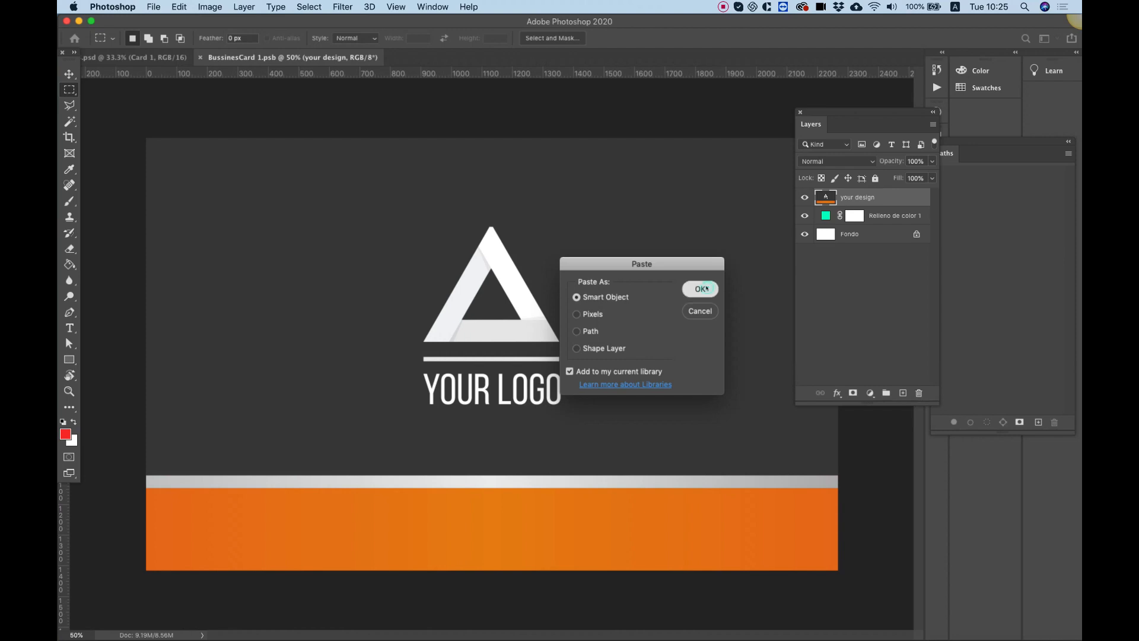
click(699, 289)
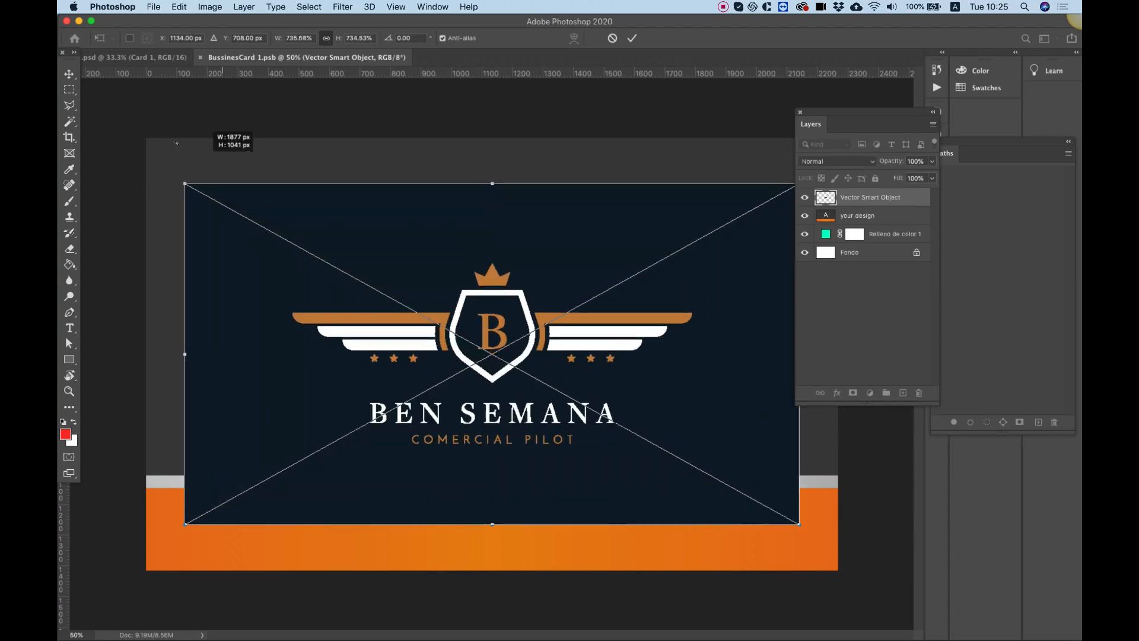
drag(184, 184, 144, 161)
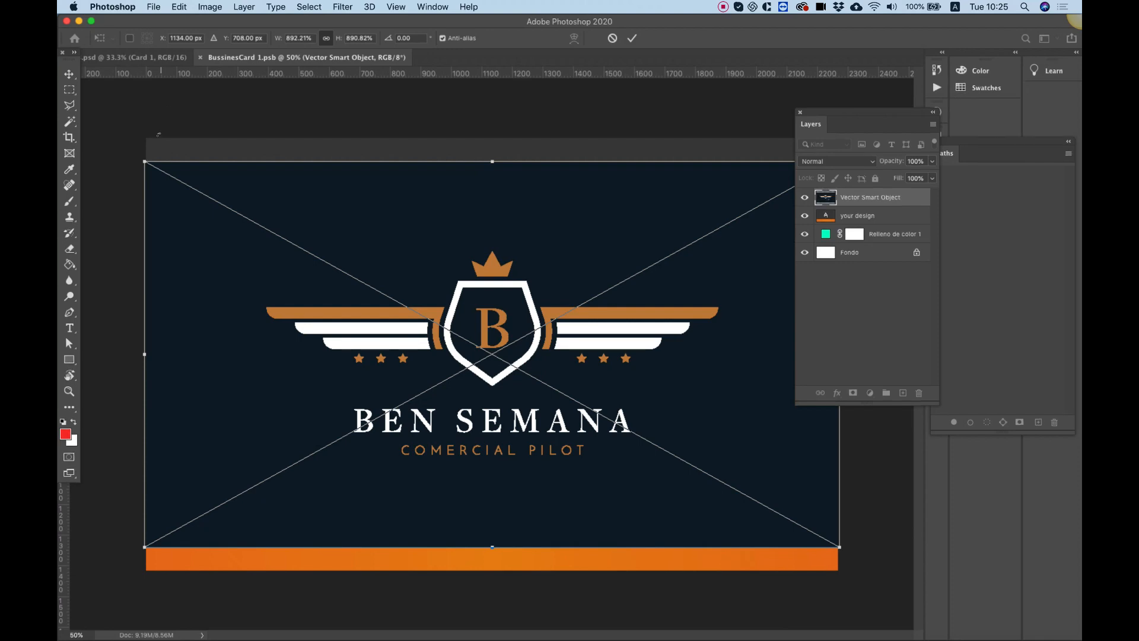
click(631, 38)
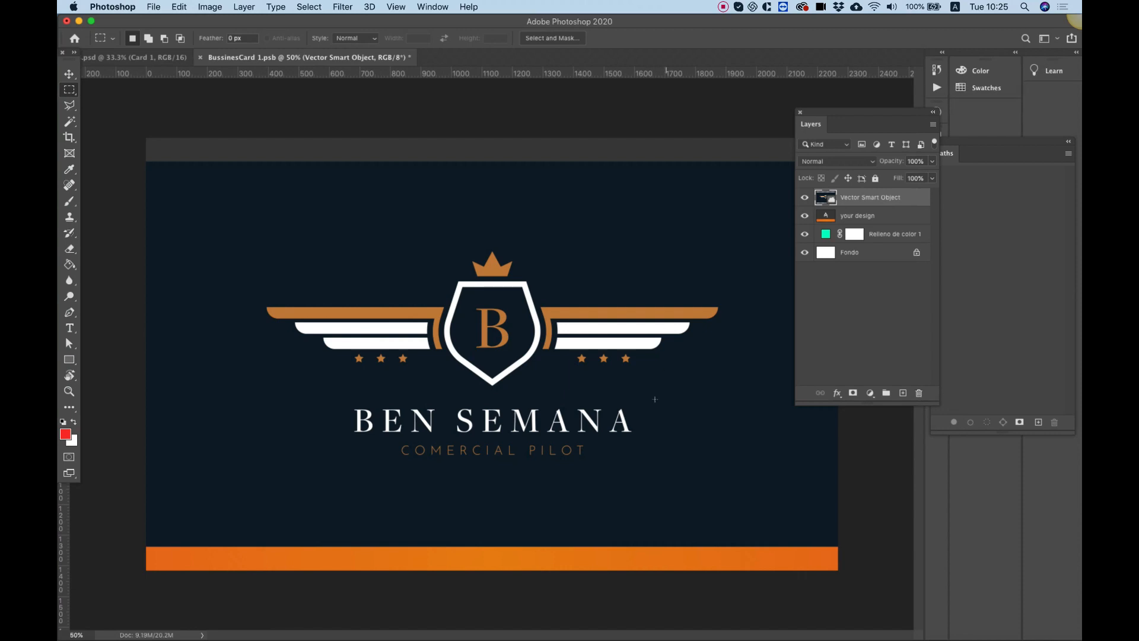
mouse_move(447, 437)
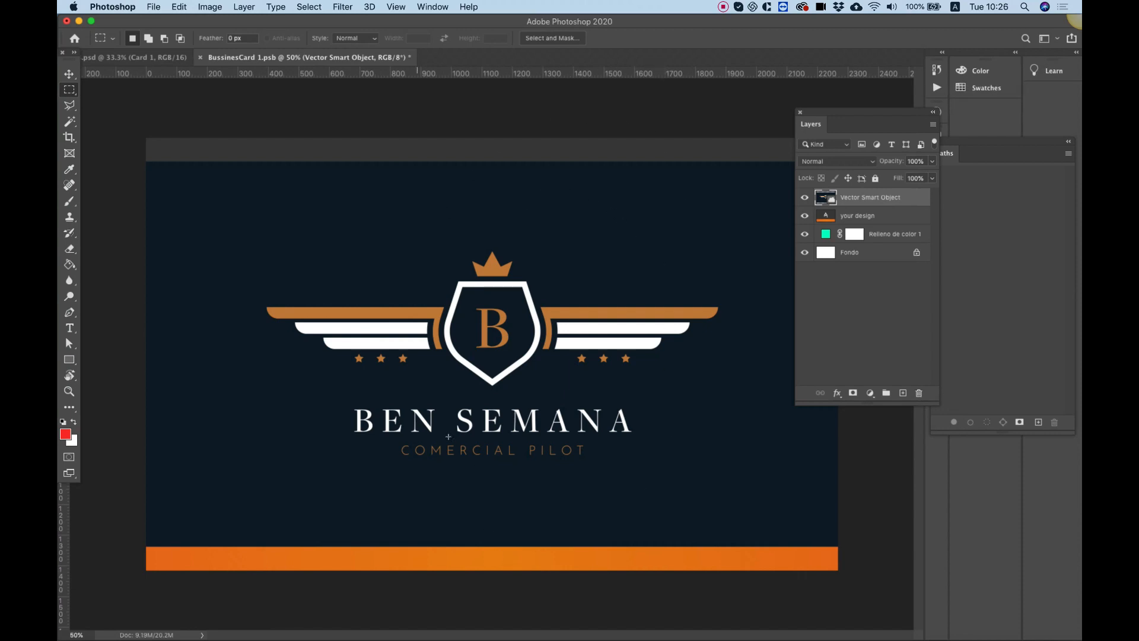
mouse_move(271, 204)
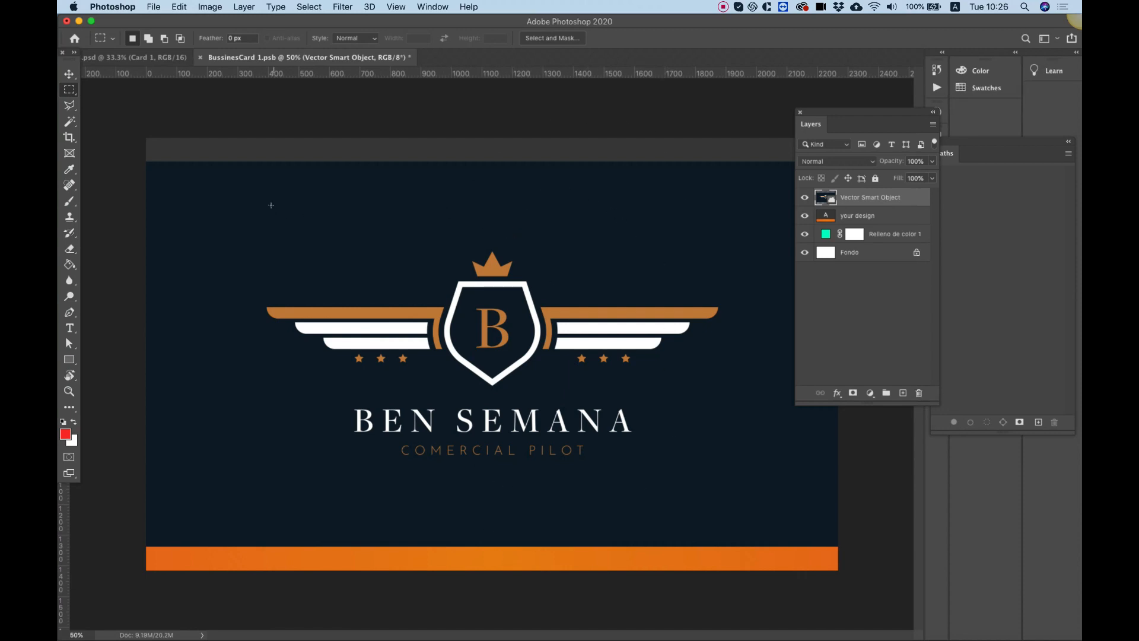
mouse_move(380, 149)
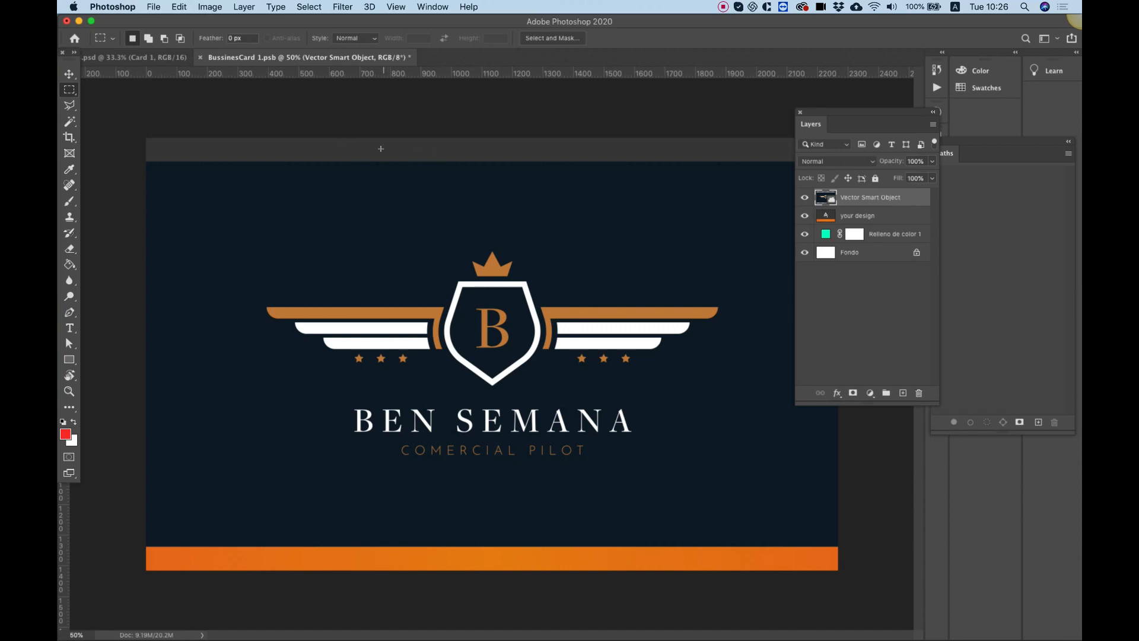
mouse_move(424, 149)
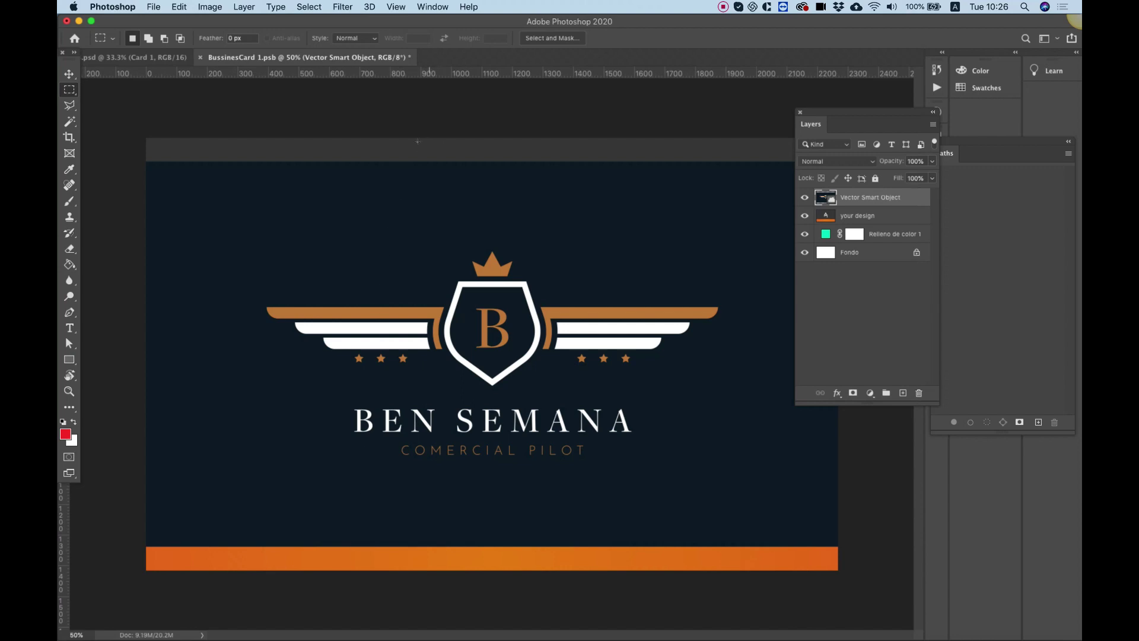
mouse_move(773, 213)
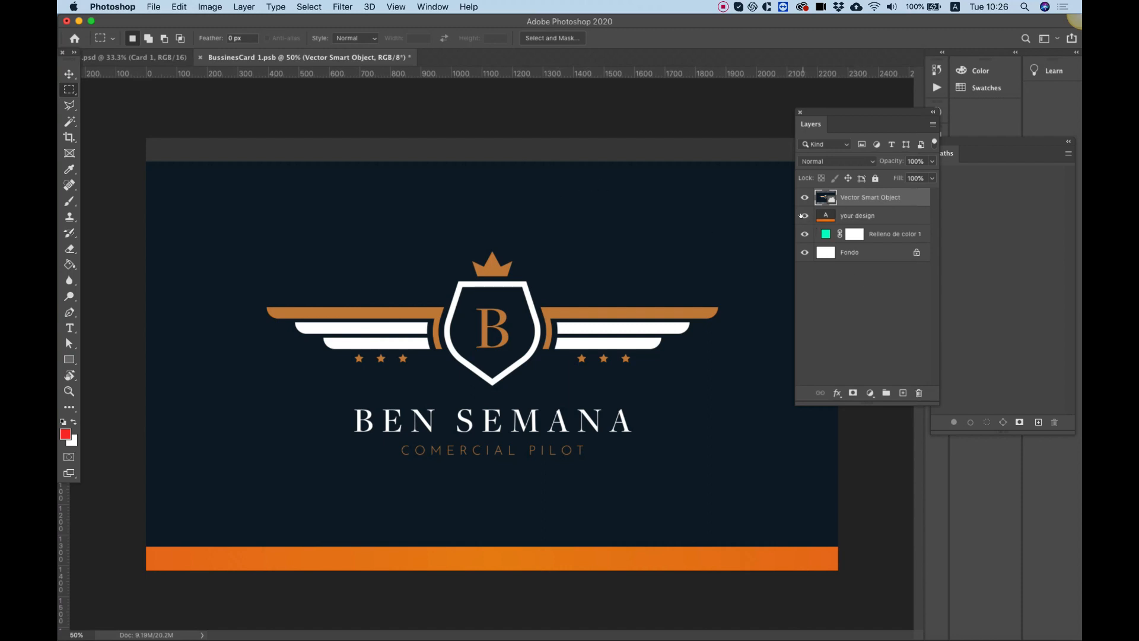
Step: Hide the 'your design' layer and set the Card 1 fill to #18212c
click(805, 215)
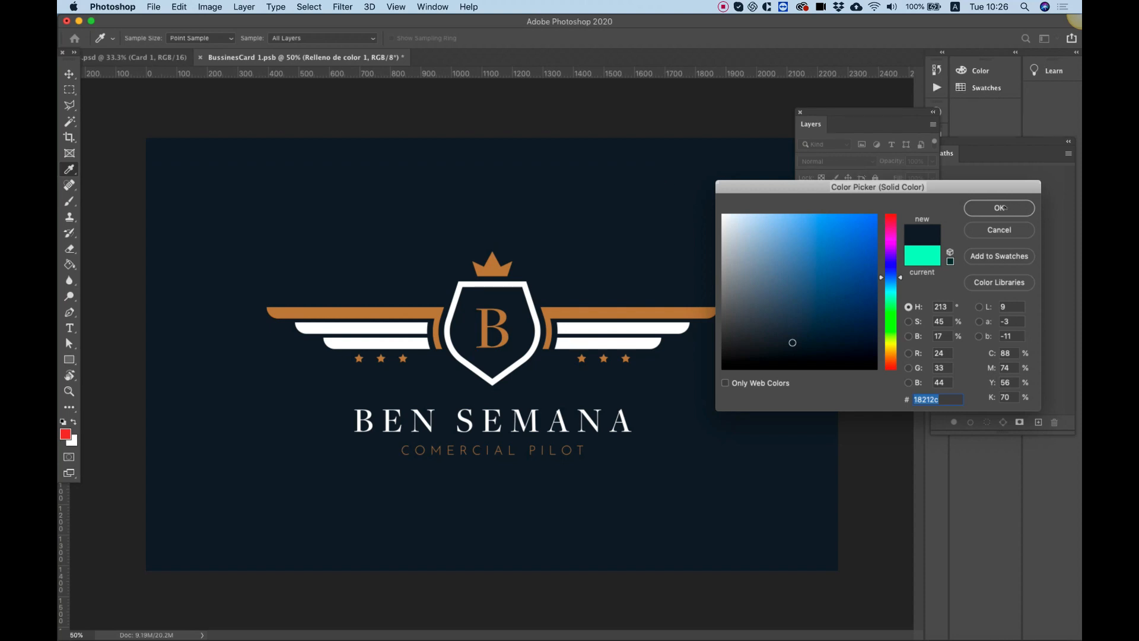
click(998, 208)
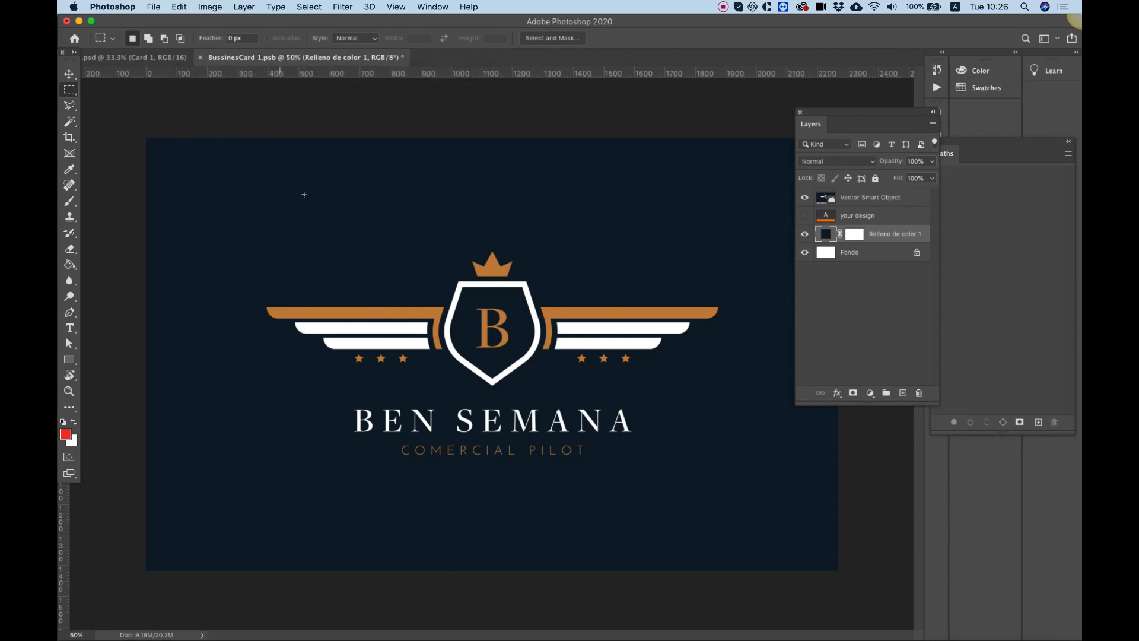
mouse_move(308, 202)
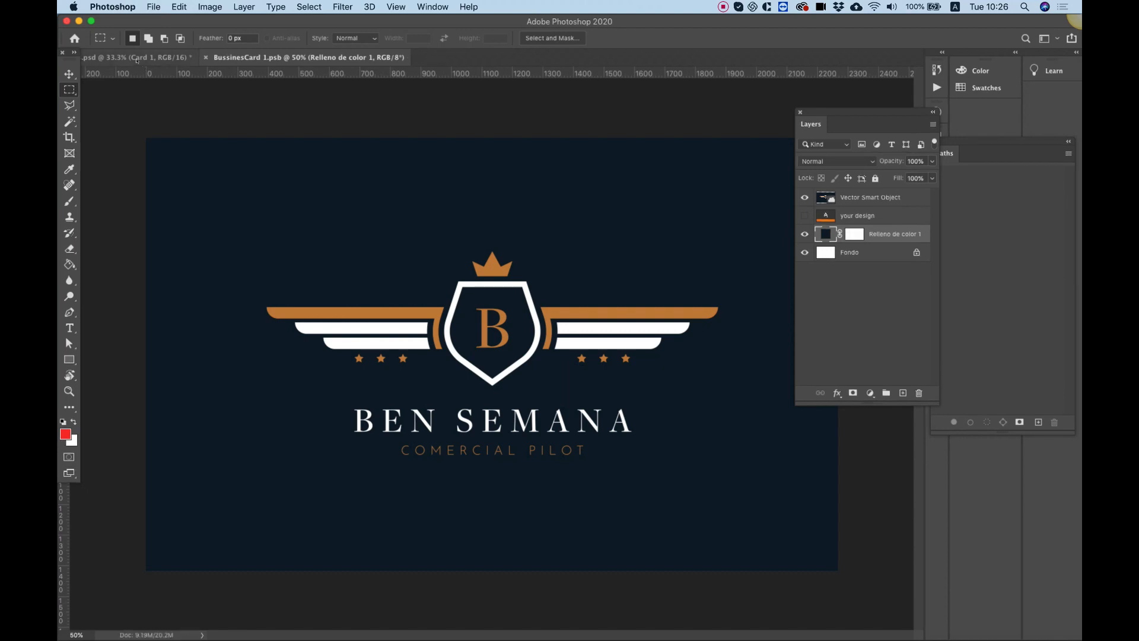
Step: Check the updated mockup tab, then select the back card design in Illustrator
click(135, 57)
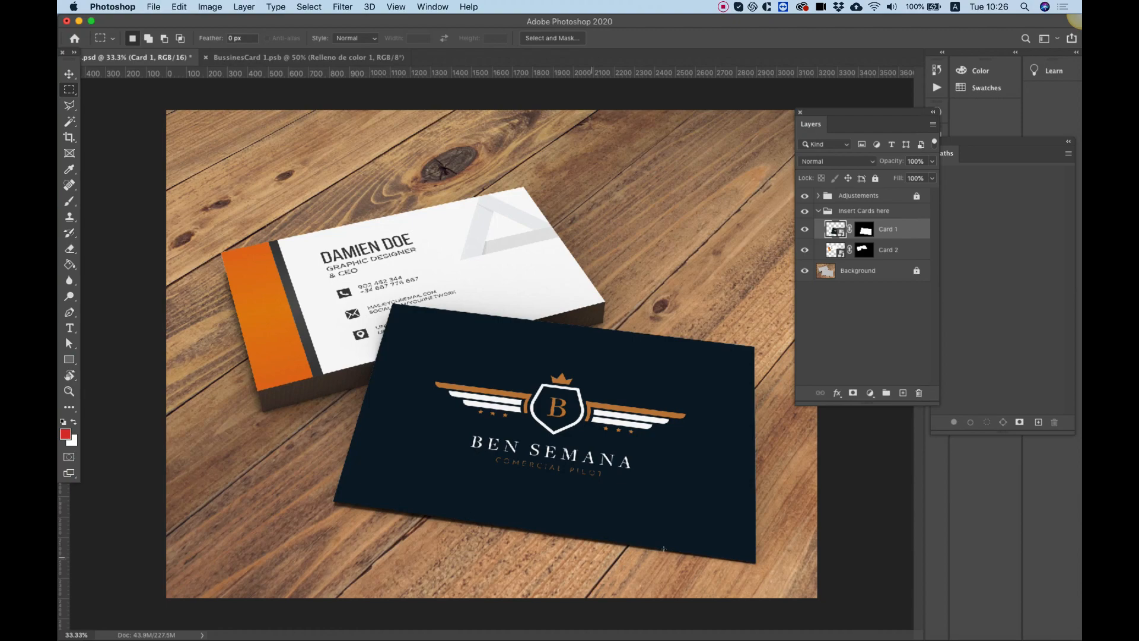
mouse_move(577, 479)
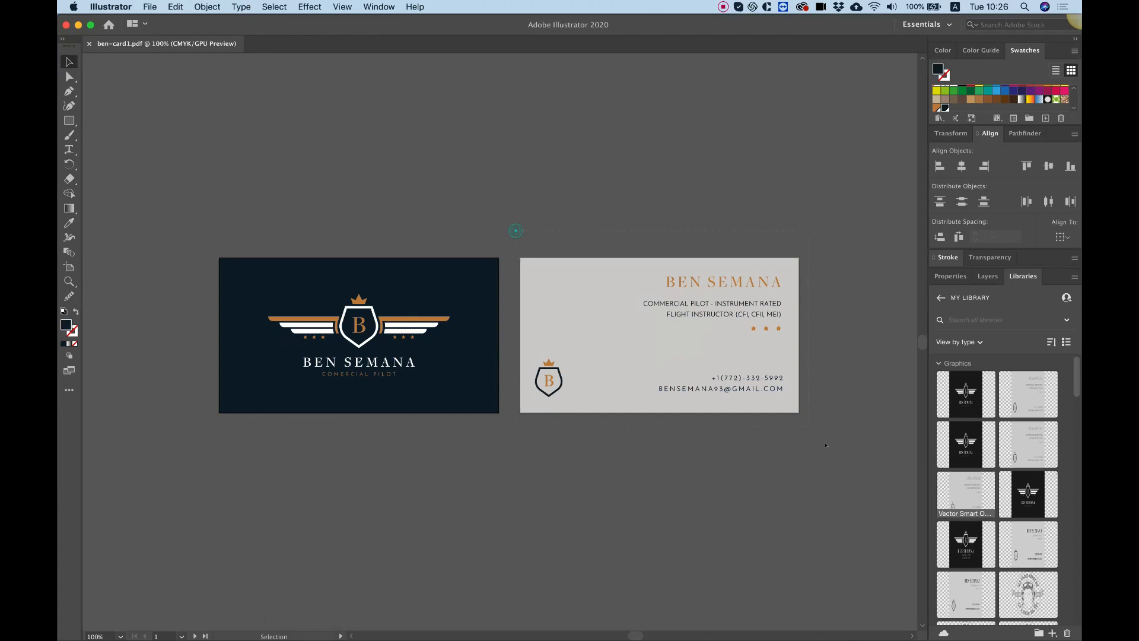
click(657, 334)
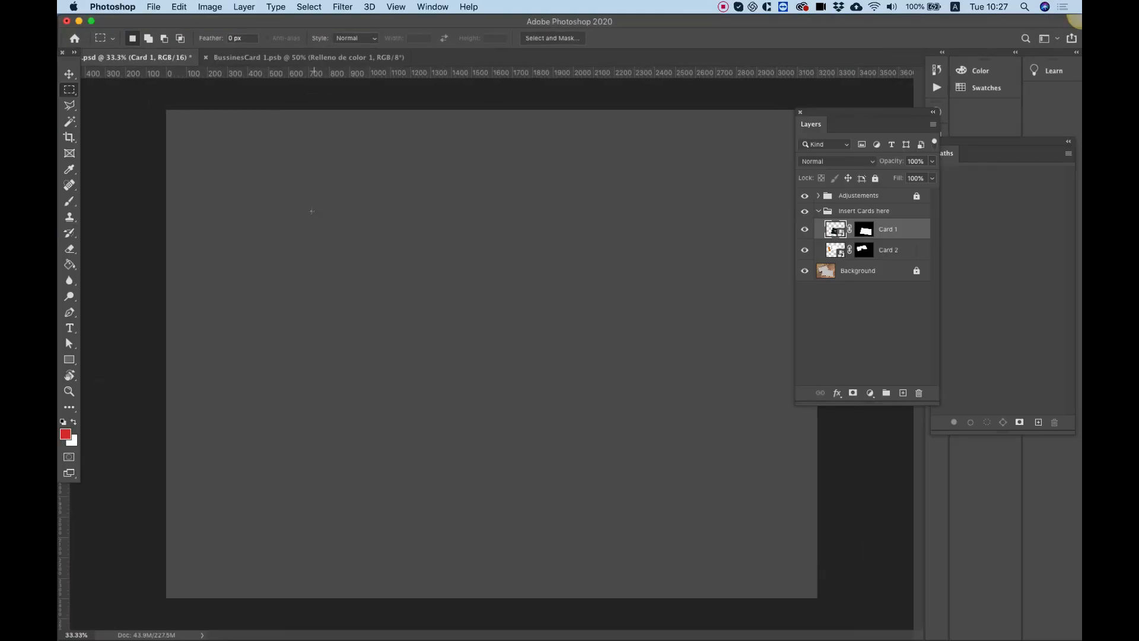
Step: Paste the back design into Card 2, hide 'your design', and fill with #cfcfcc
click(69, 74)
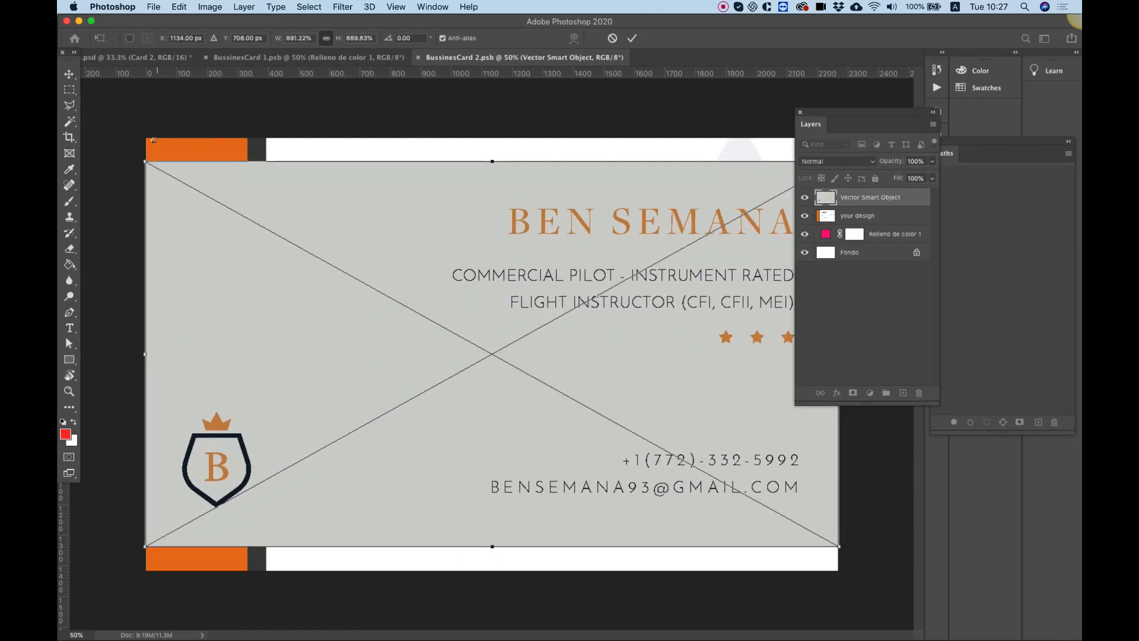
click(631, 38)
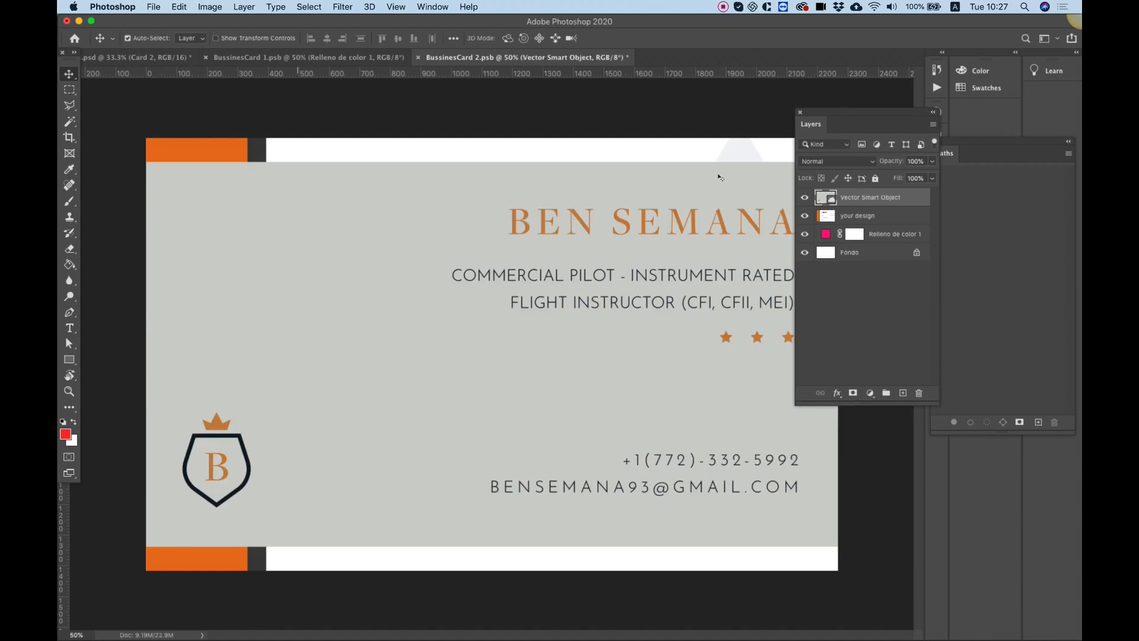
click(804, 215)
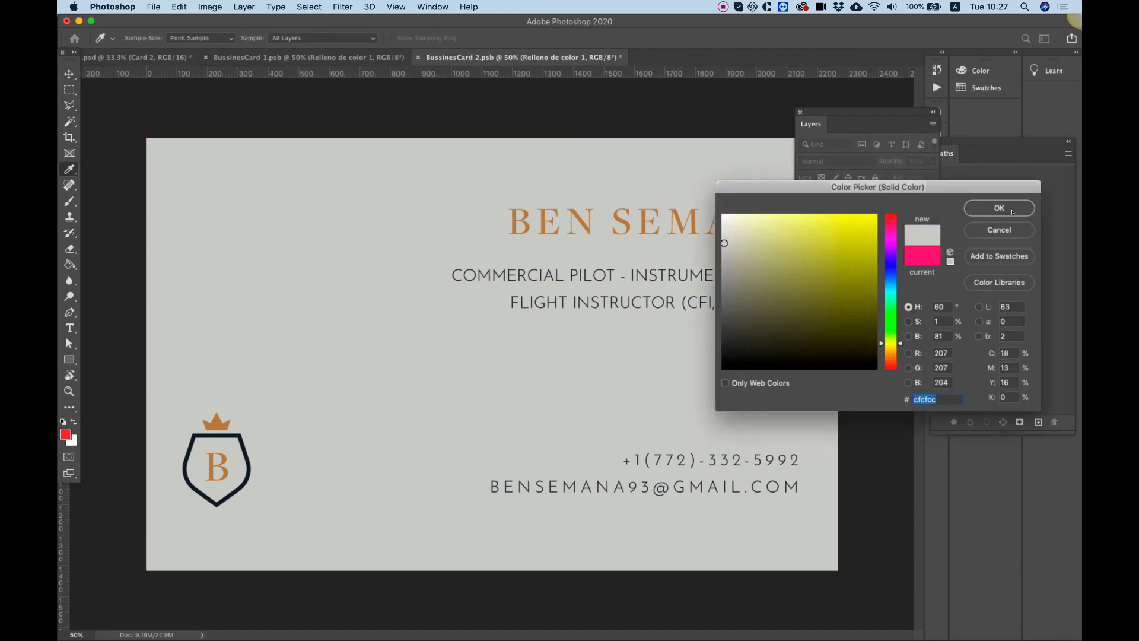
click(998, 208)
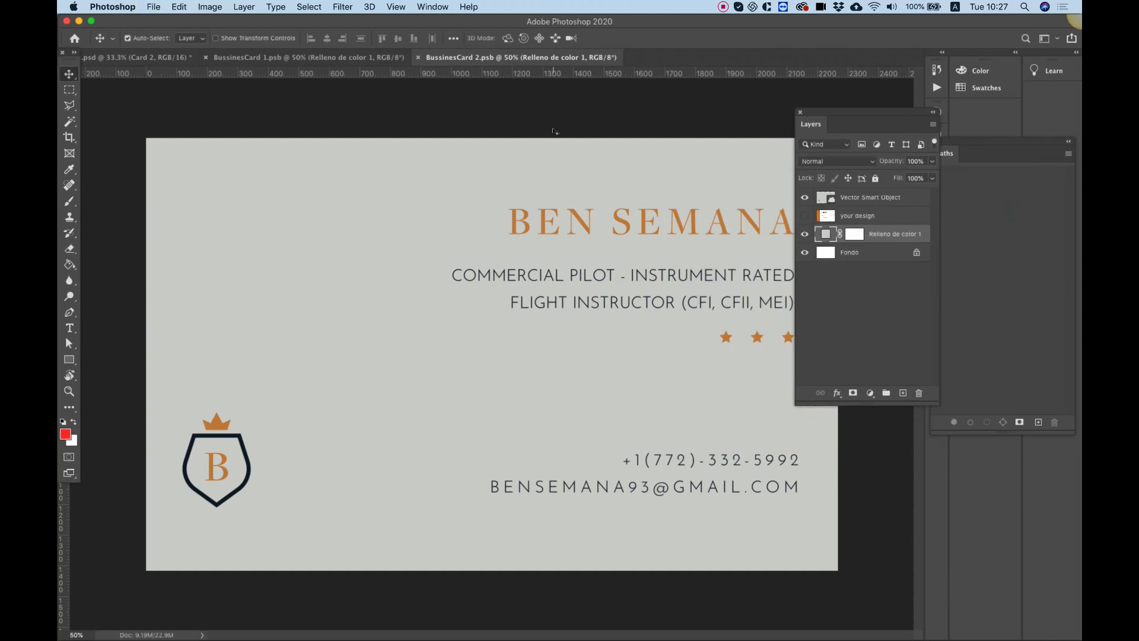
click(130, 57)
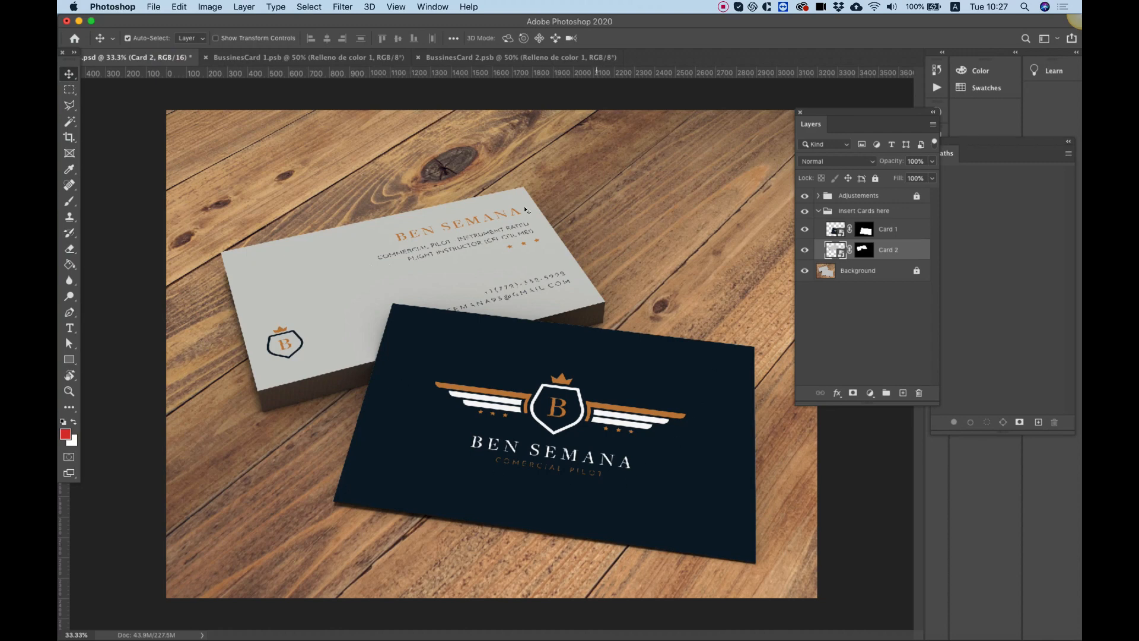
mouse_move(730, 392)
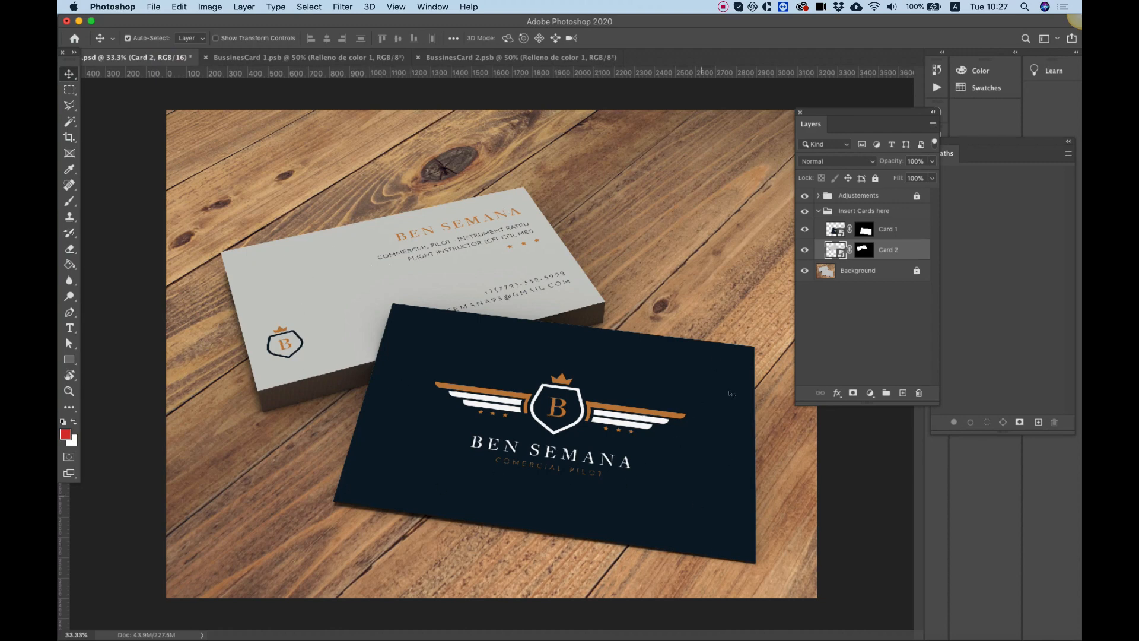
mouse_move(679, 440)
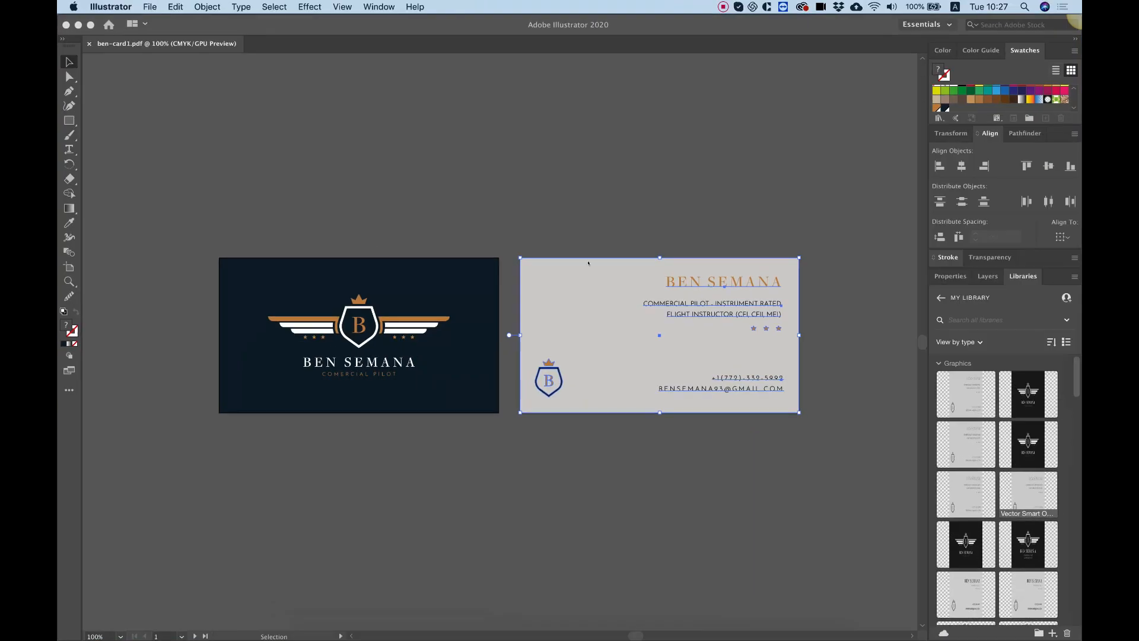
Step: Deselect the light grey back card in Illustrator so both Ben Semana designs display plainly
click(465, 517)
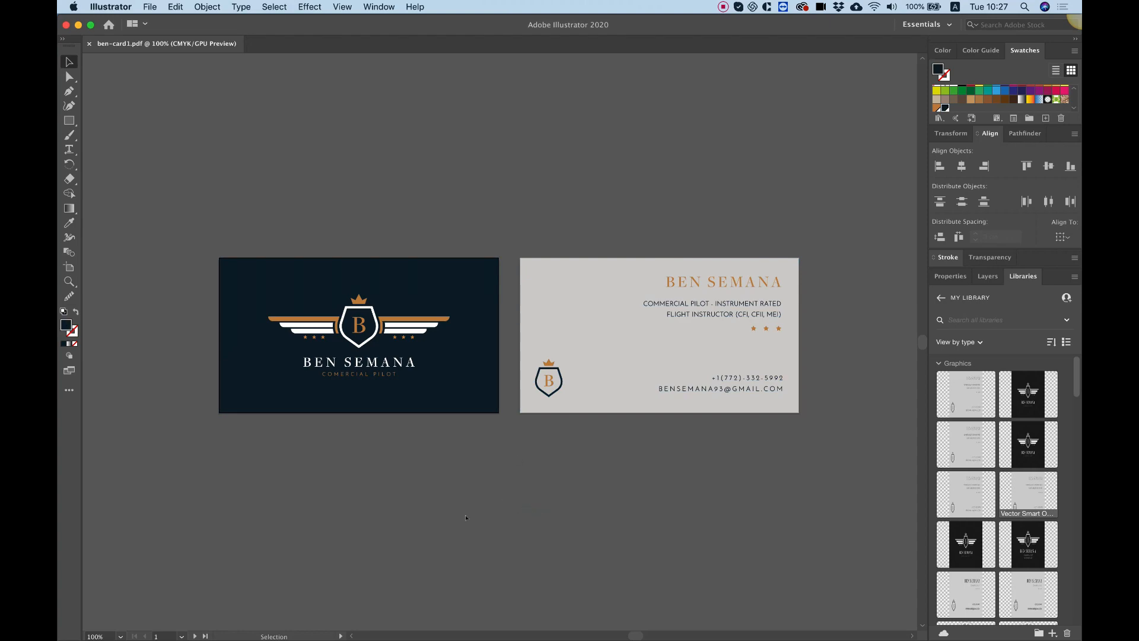